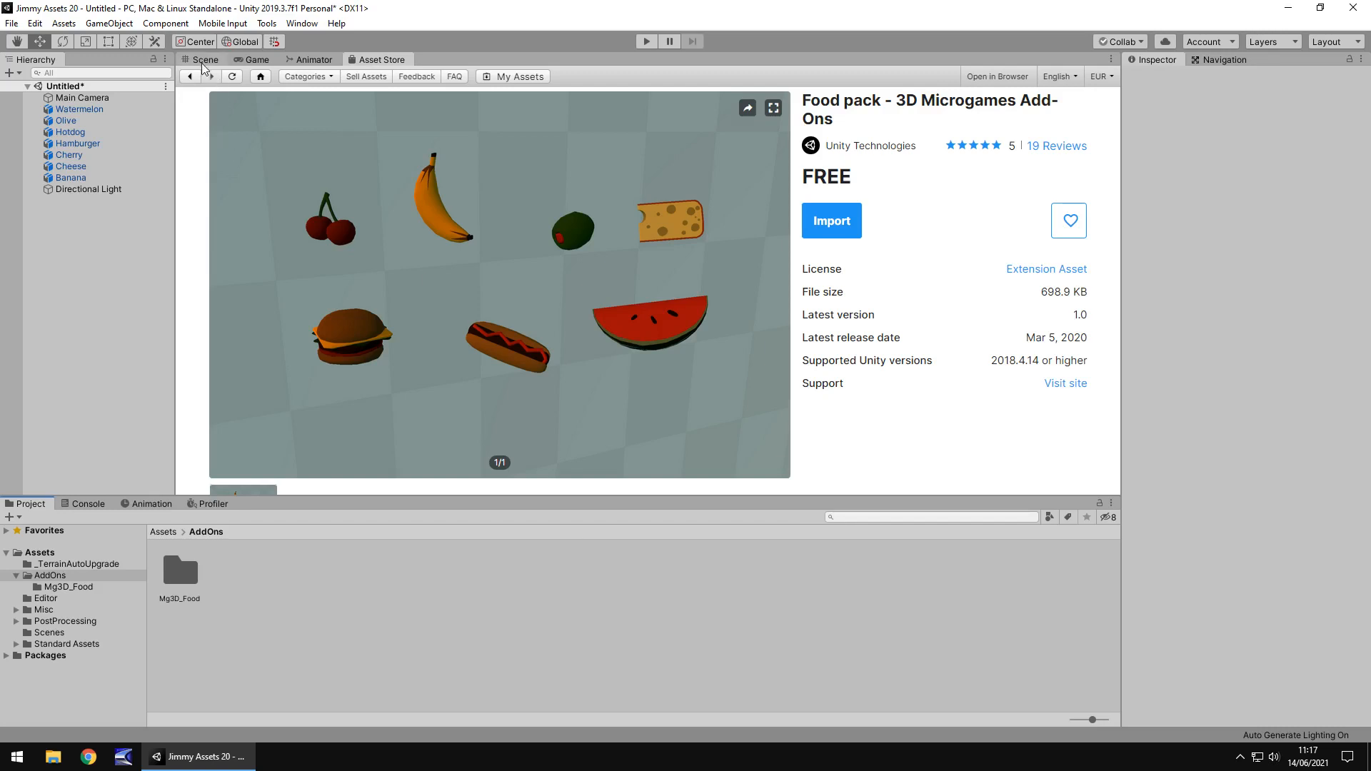
- Show the Scene view with the seven placed Food pack models
{"action": "left_click", "coordinate": [204, 60]}
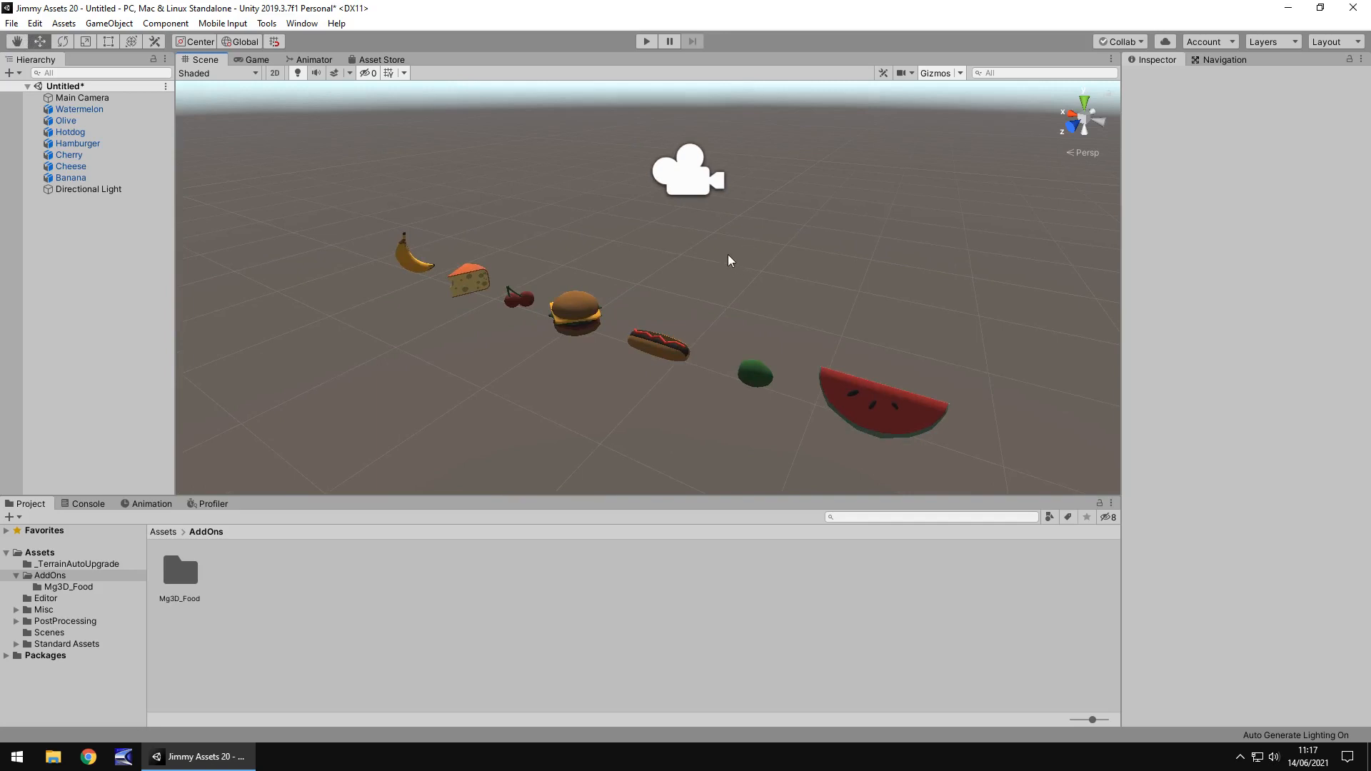
{"action": "mouse_move", "coordinate": [288, 240]}
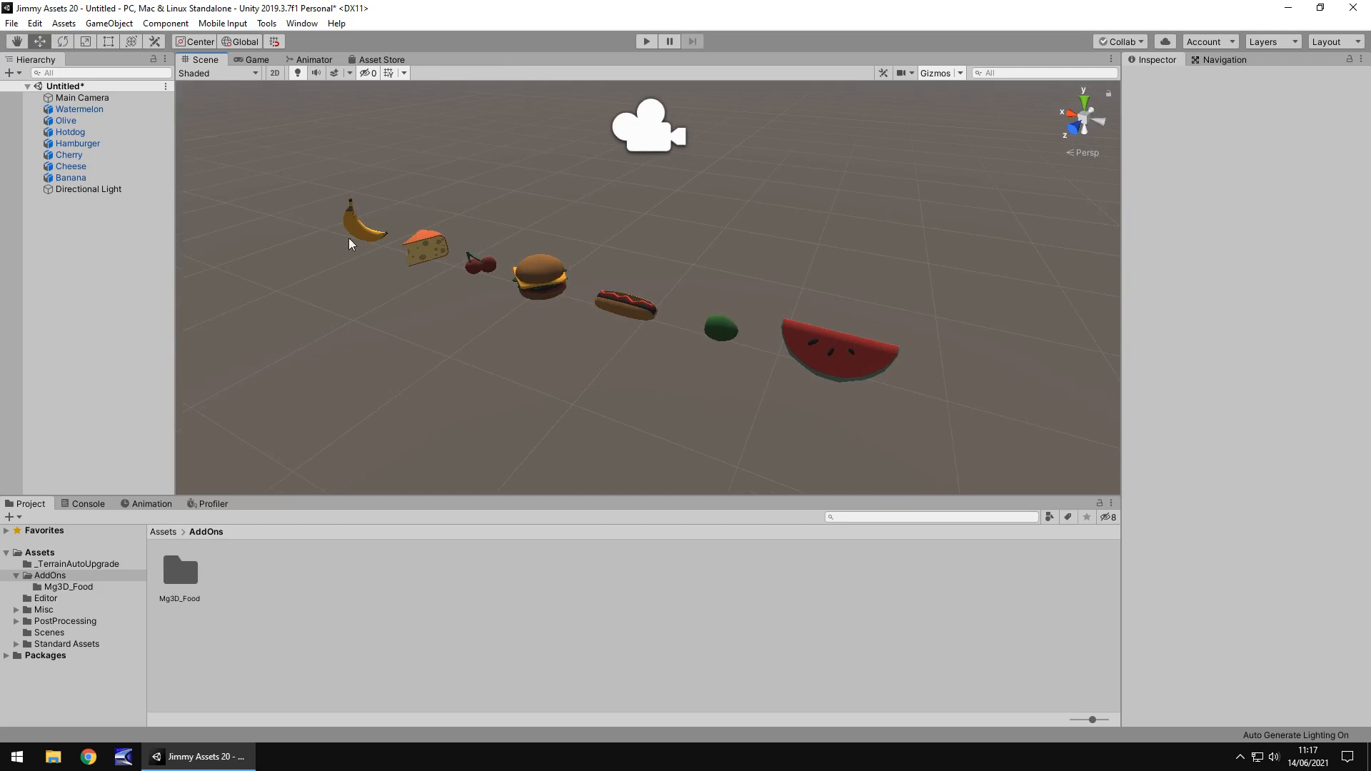
{"action": "mouse_move", "coordinate": [75, 592]}
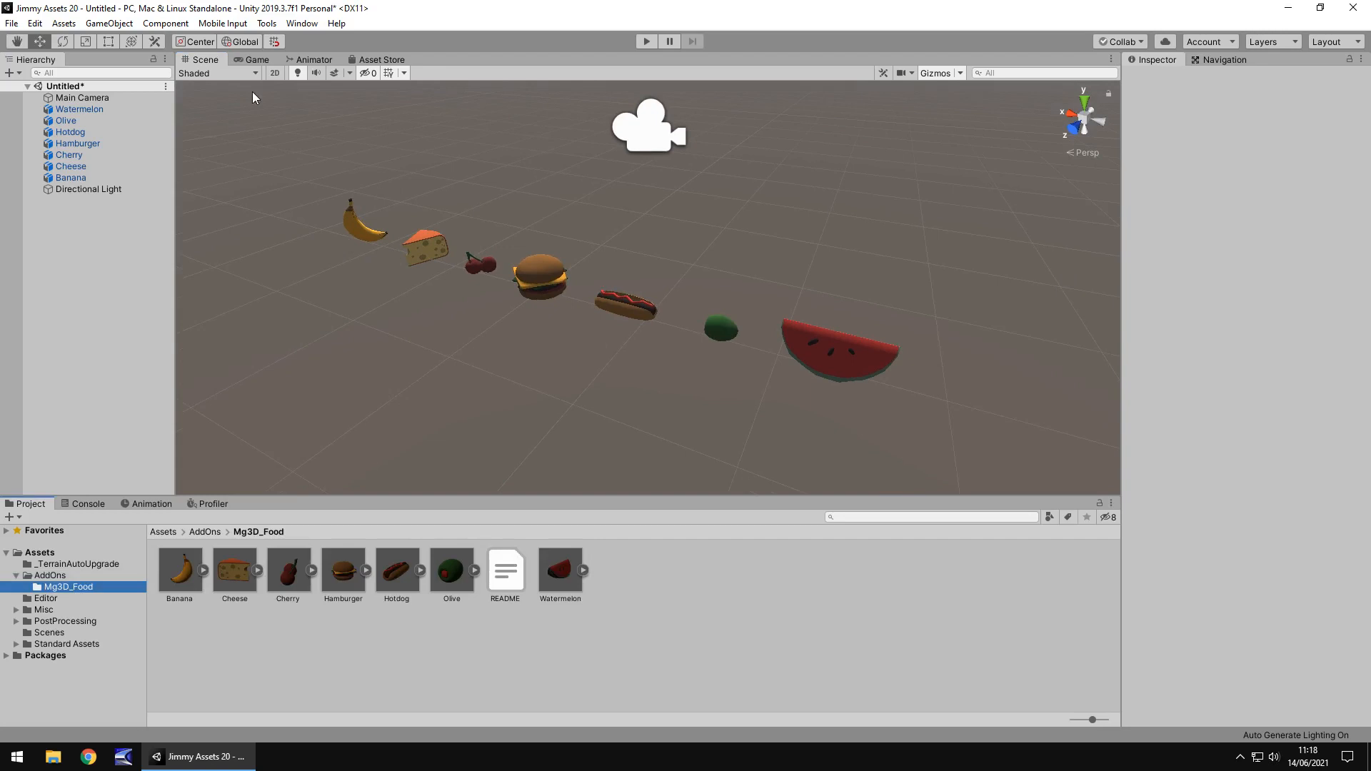
- View the food models through the game camera, then return to the Food pack store page
{"action": "left_click", "coordinate": [255, 60]}
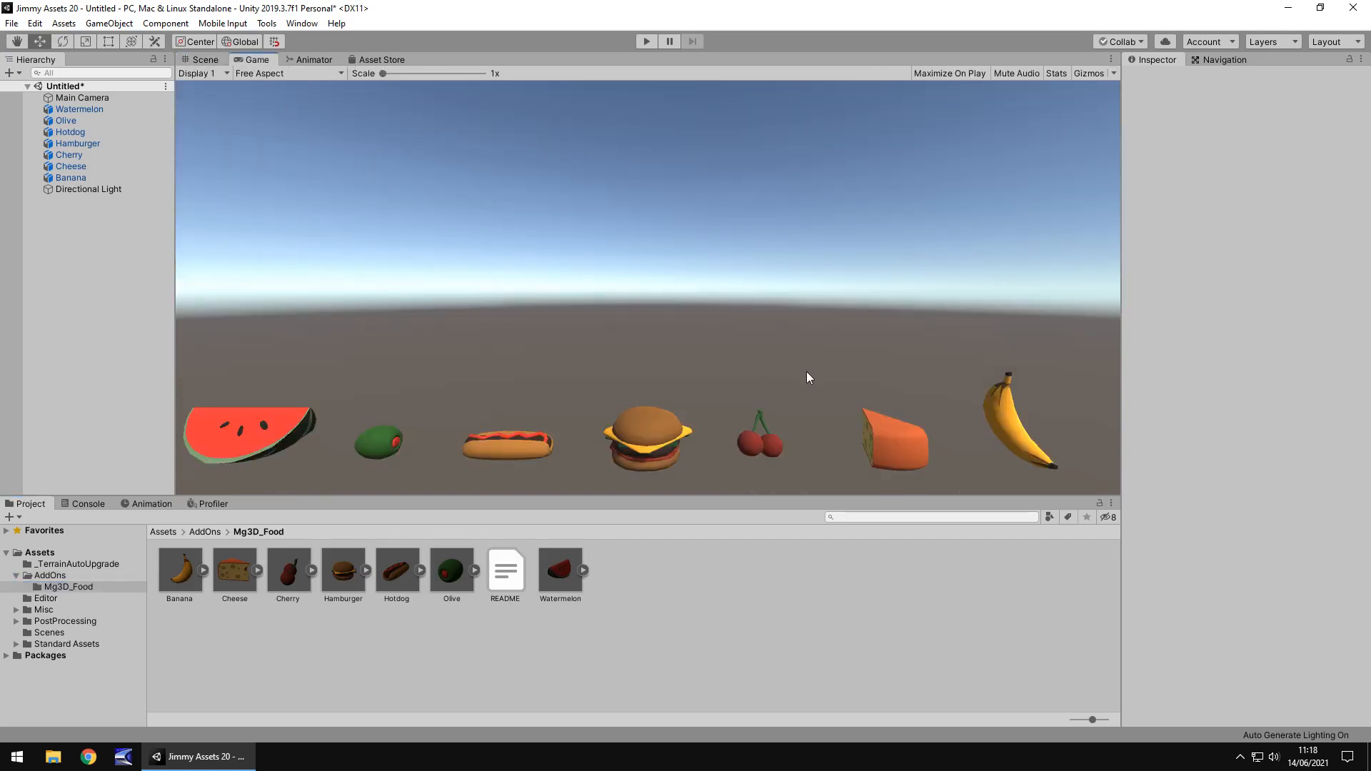
{"action": "mouse_move", "coordinate": [809, 357]}
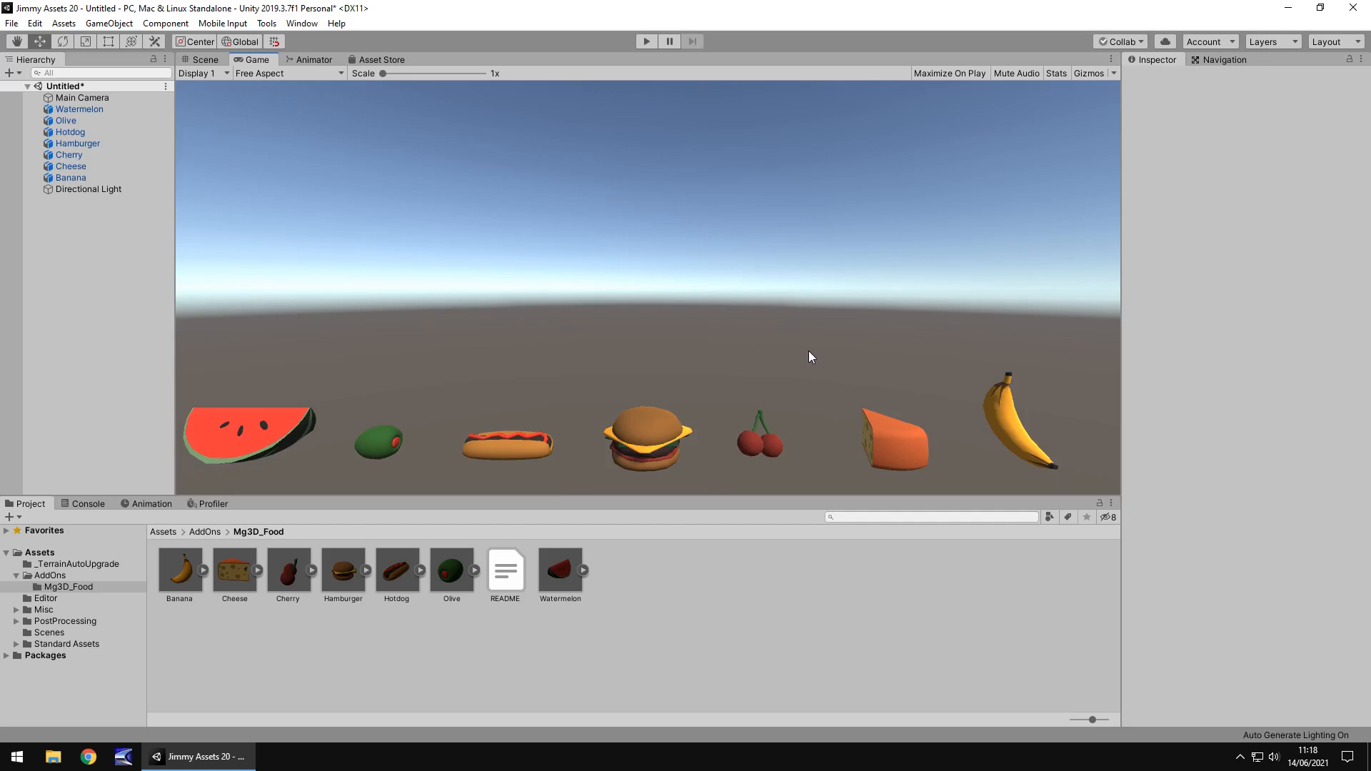
{"action": "mouse_move", "coordinate": [801, 340]}
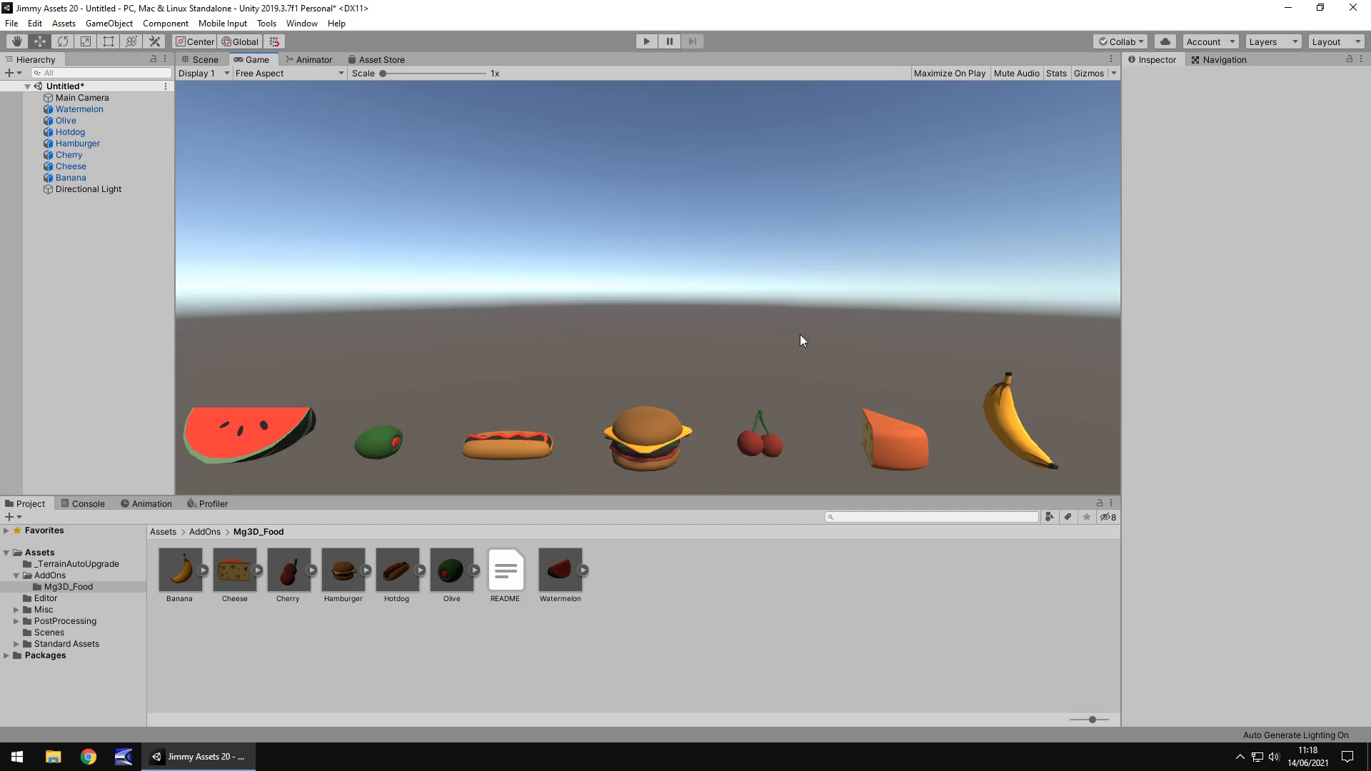
{"action": "mouse_move", "coordinate": [463, 387]}
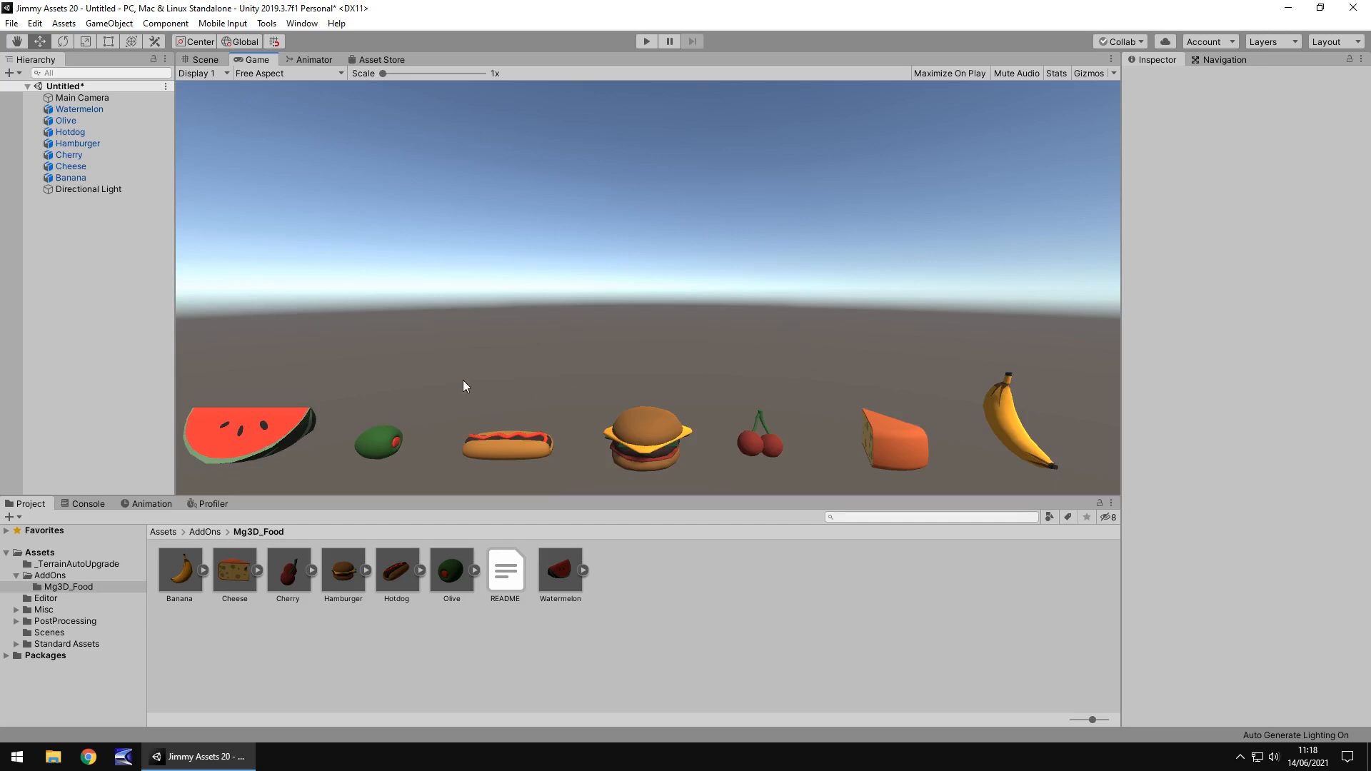
{"action": "mouse_move", "coordinate": [575, 380]}
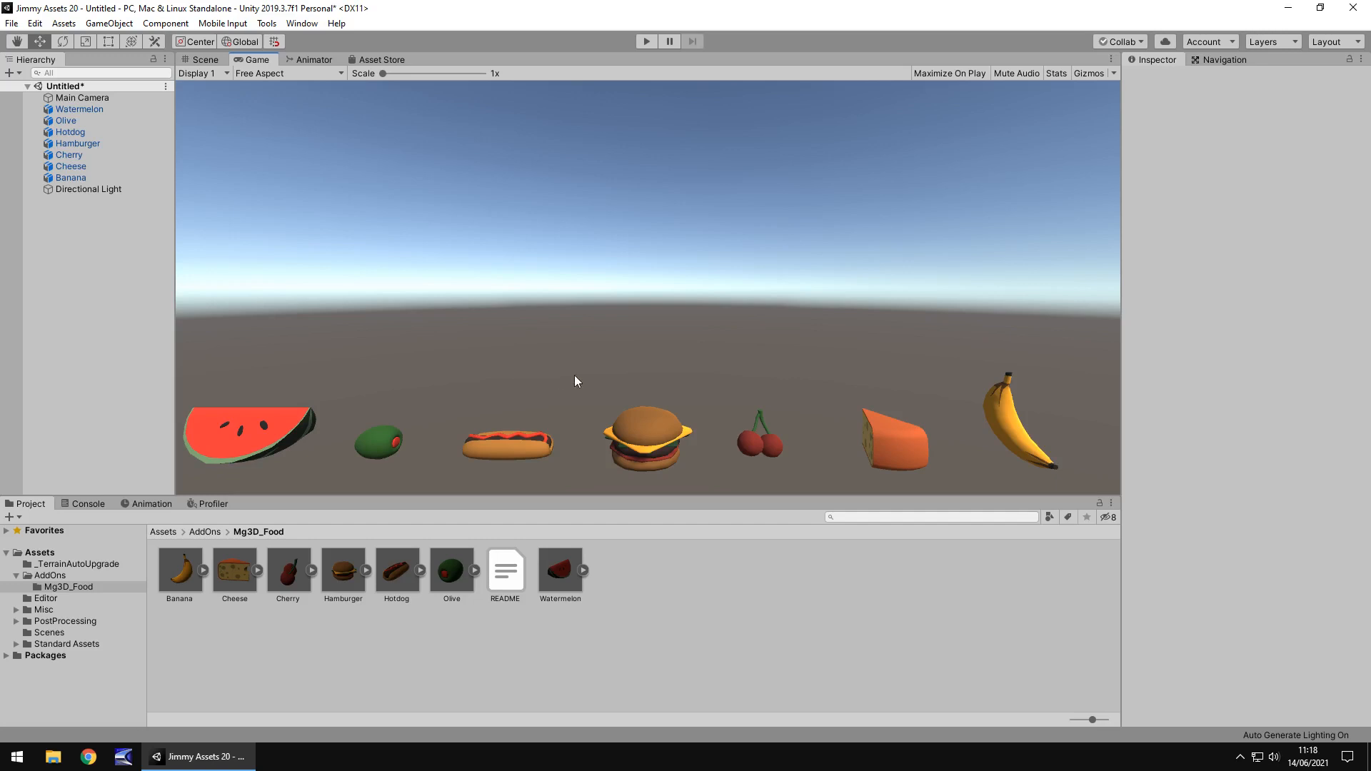
{"action": "mouse_move", "coordinate": [716, 384]}
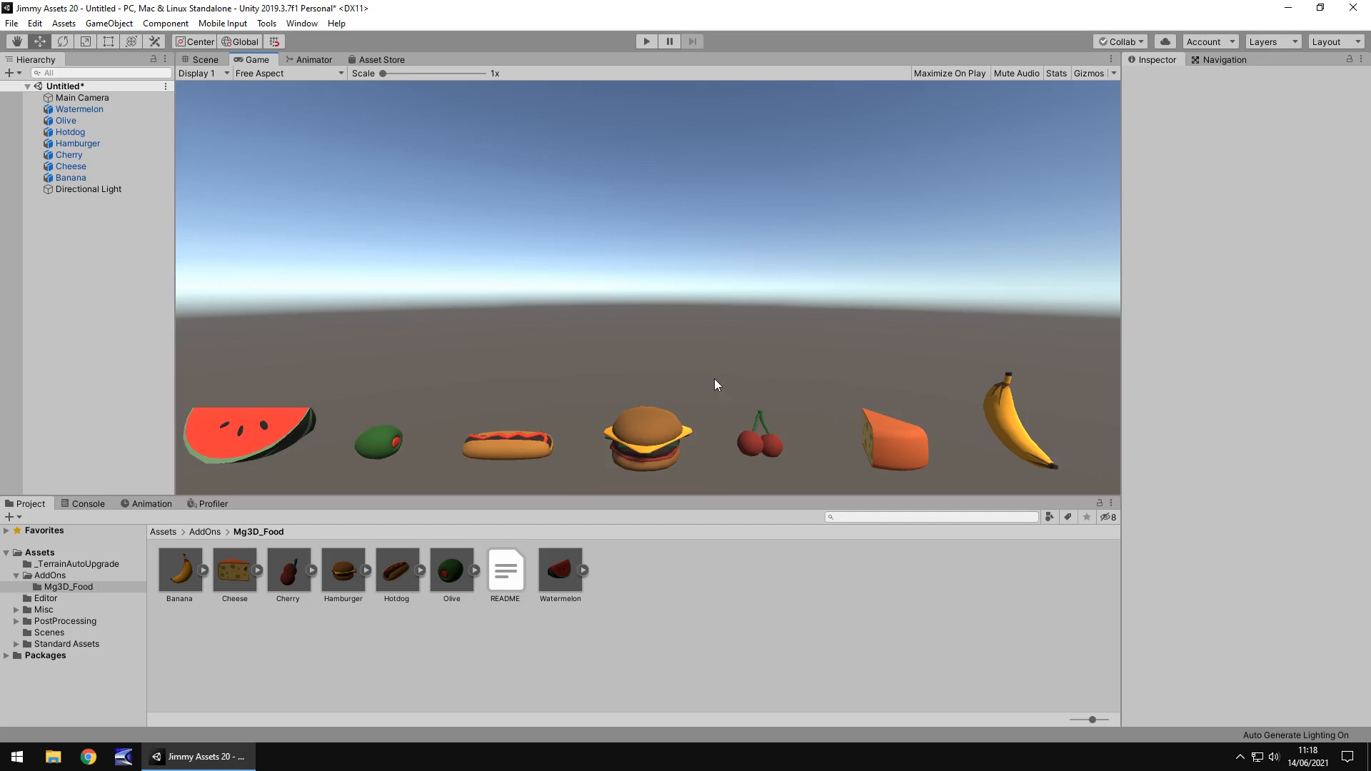
{"action": "mouse_move", "coordinate": [710, 384]}
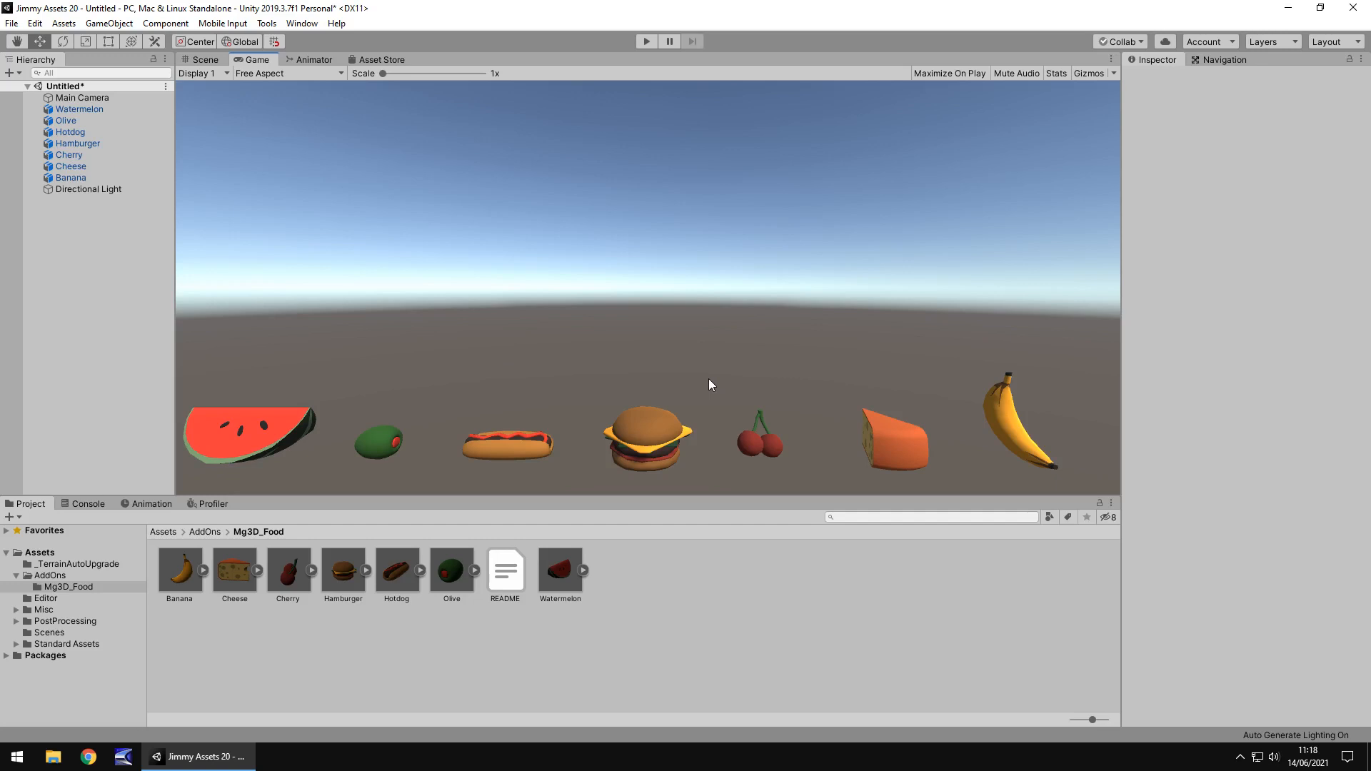
{"action": "mouse_move", "coordinate": [708, 399]}
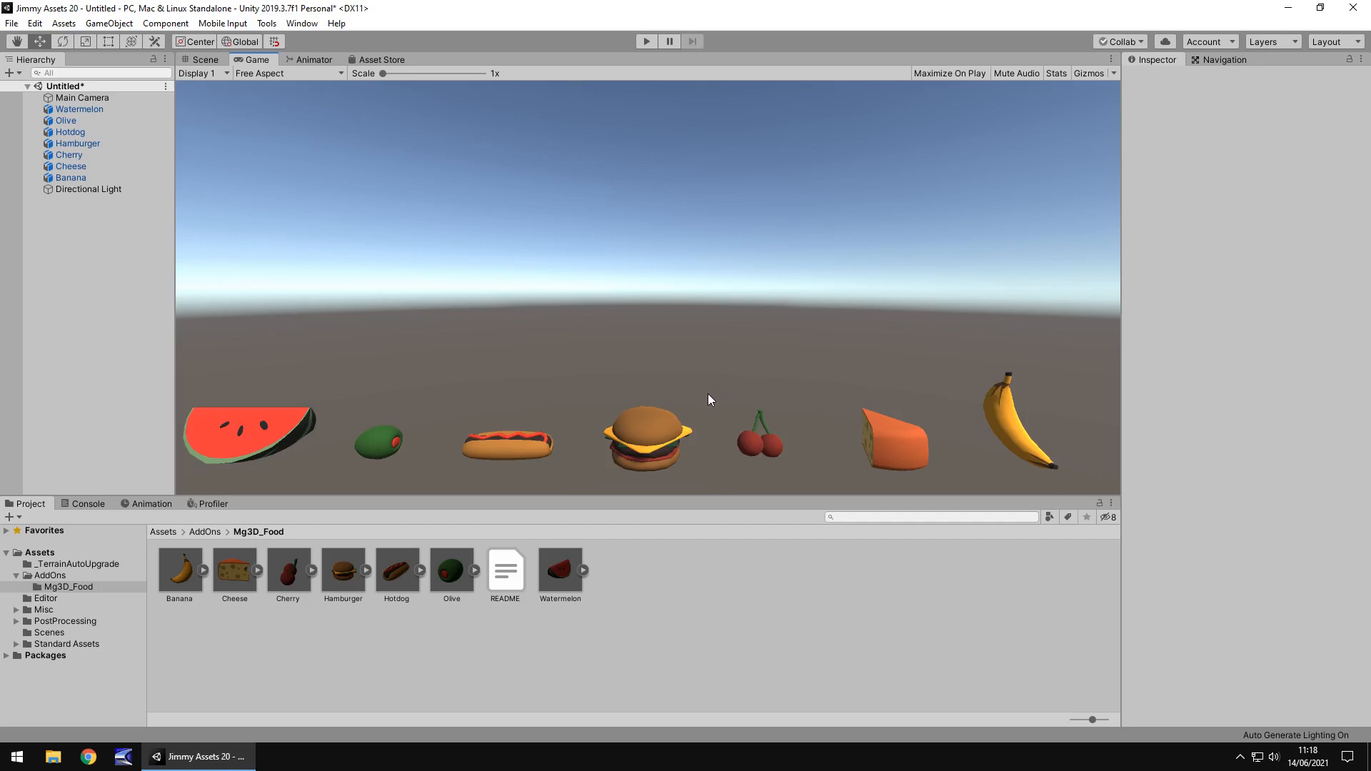
{"action": "mouse_move", "coordinate": [711, 407]}
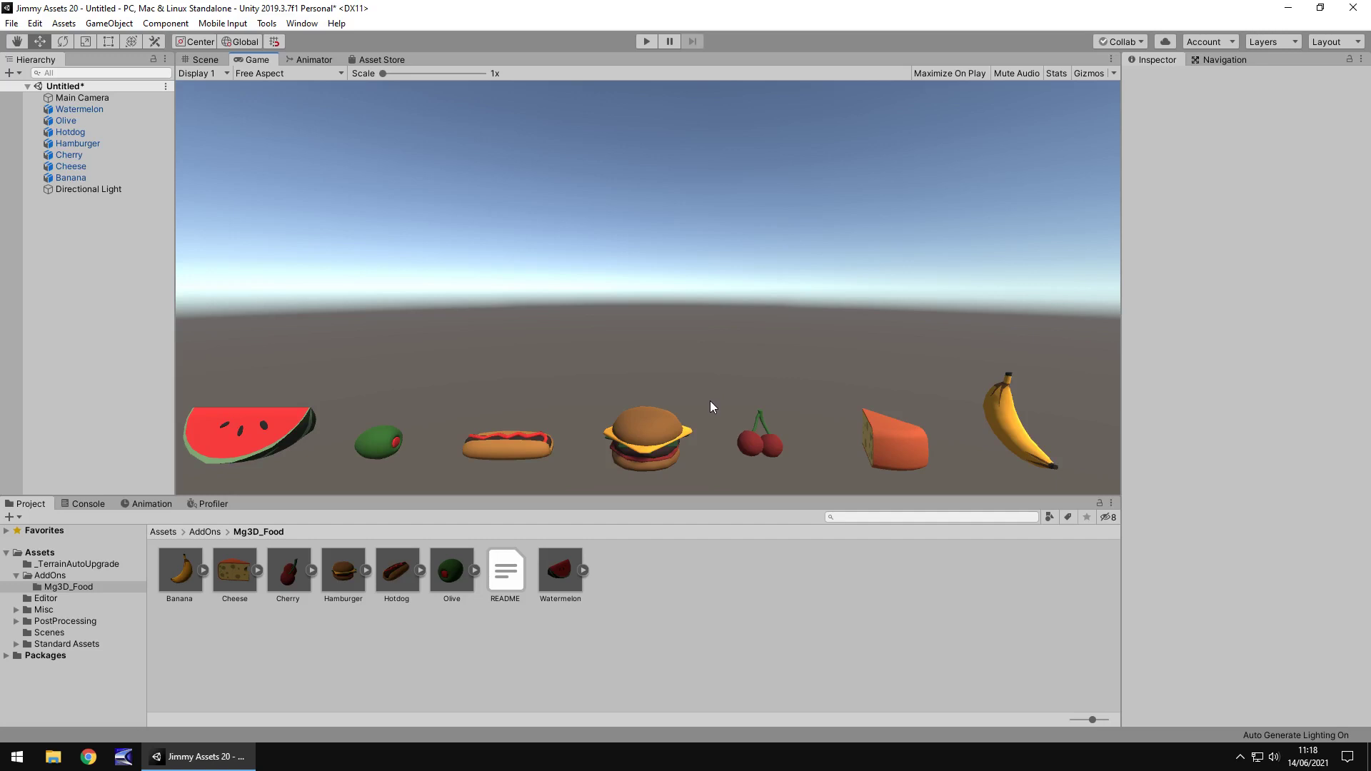
{"action": "mouse_move", "coordinate": [676, 402]}
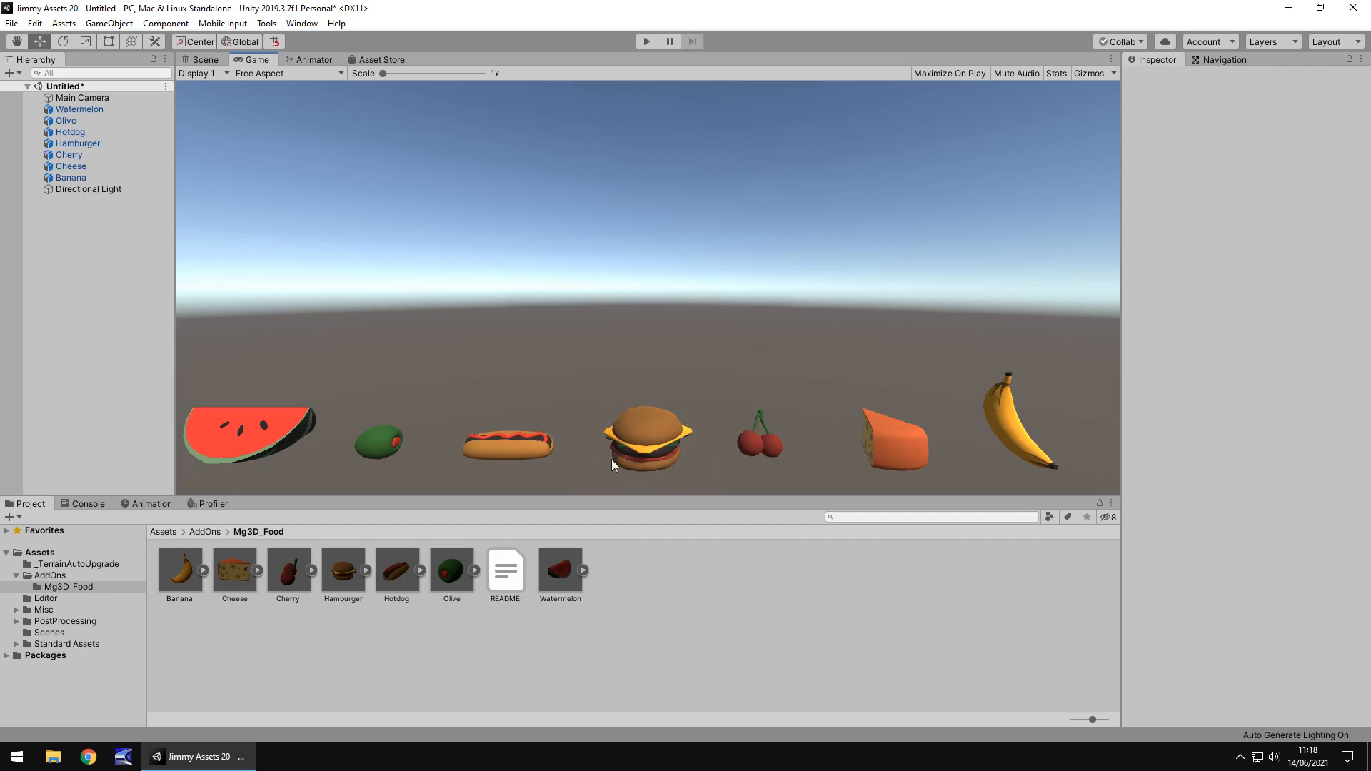
{"action": "mouse_move", "coordinate": [339, 354]}
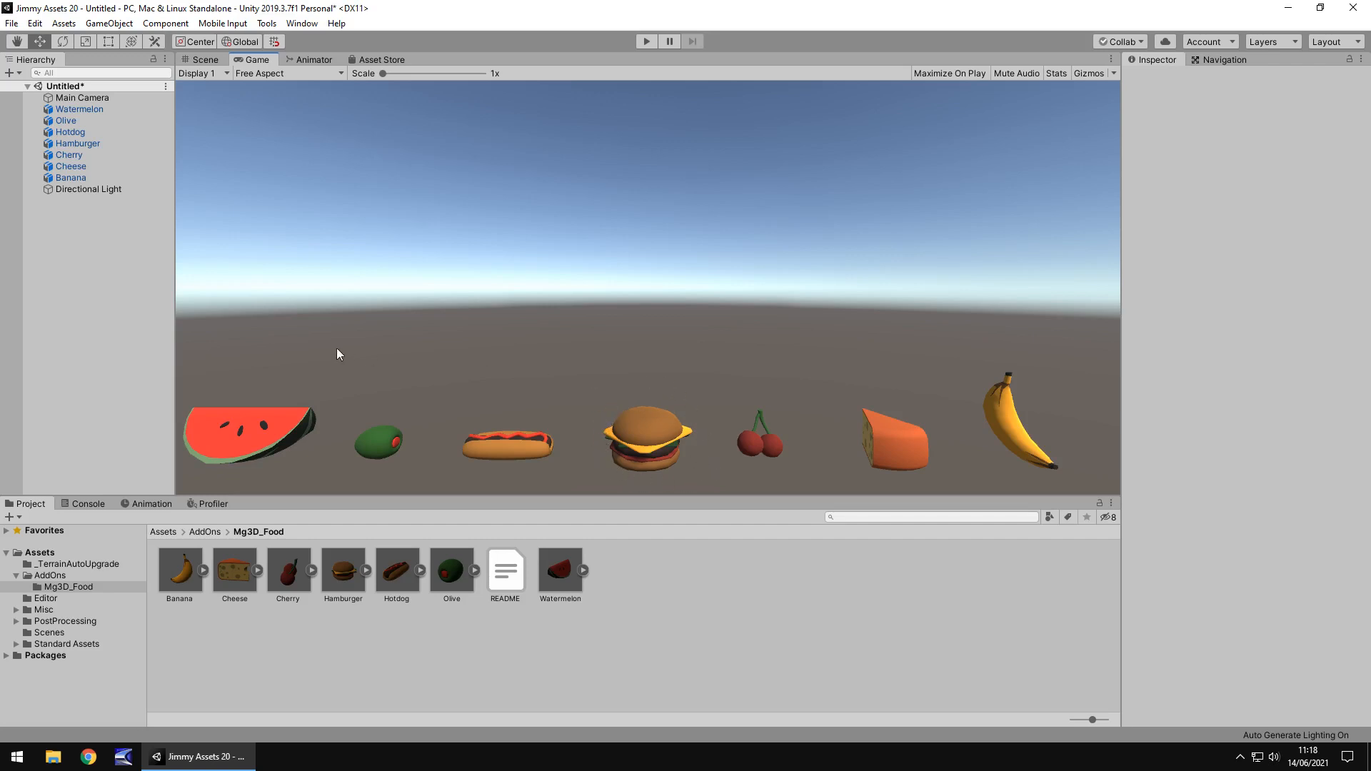
{"action": "mouse_move", "coordinate": [194, 411]}
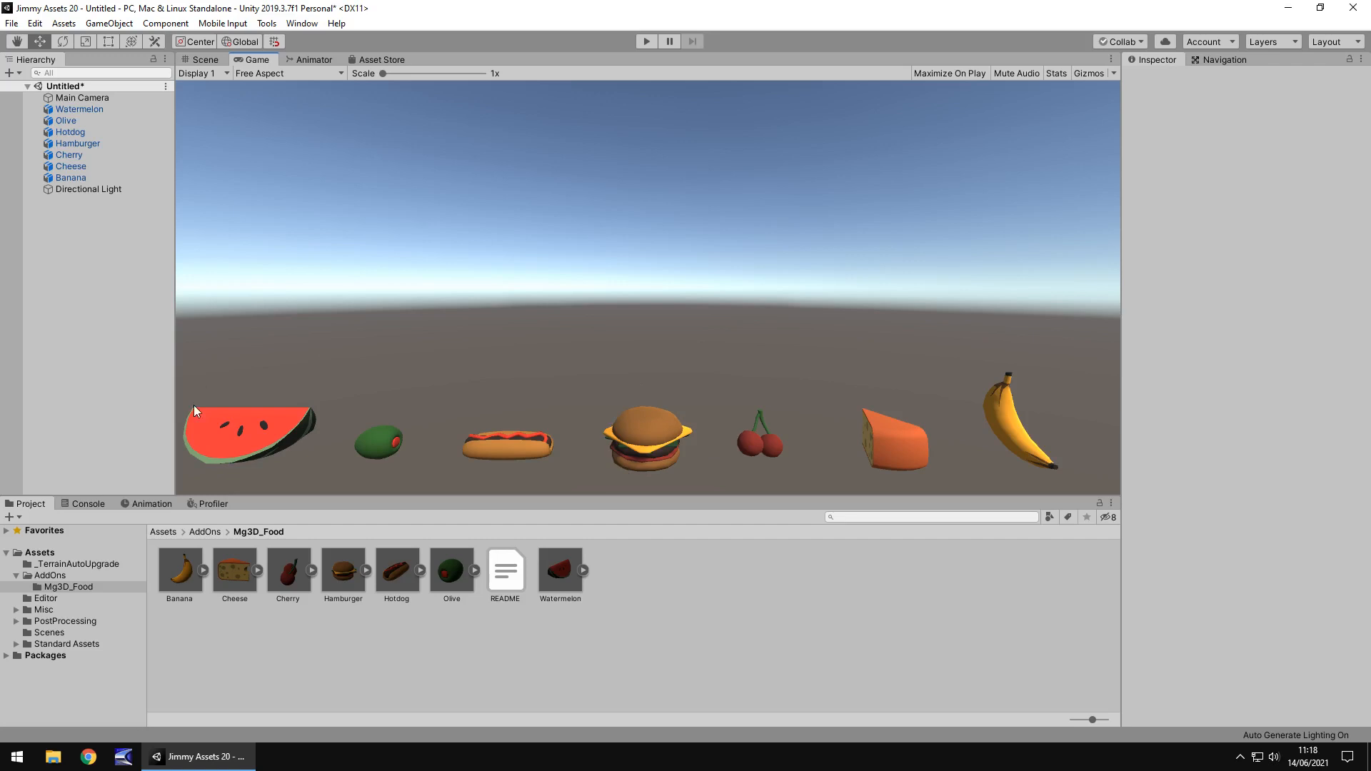
{"action": "mouse_move", "coordinate": [944, 411]}
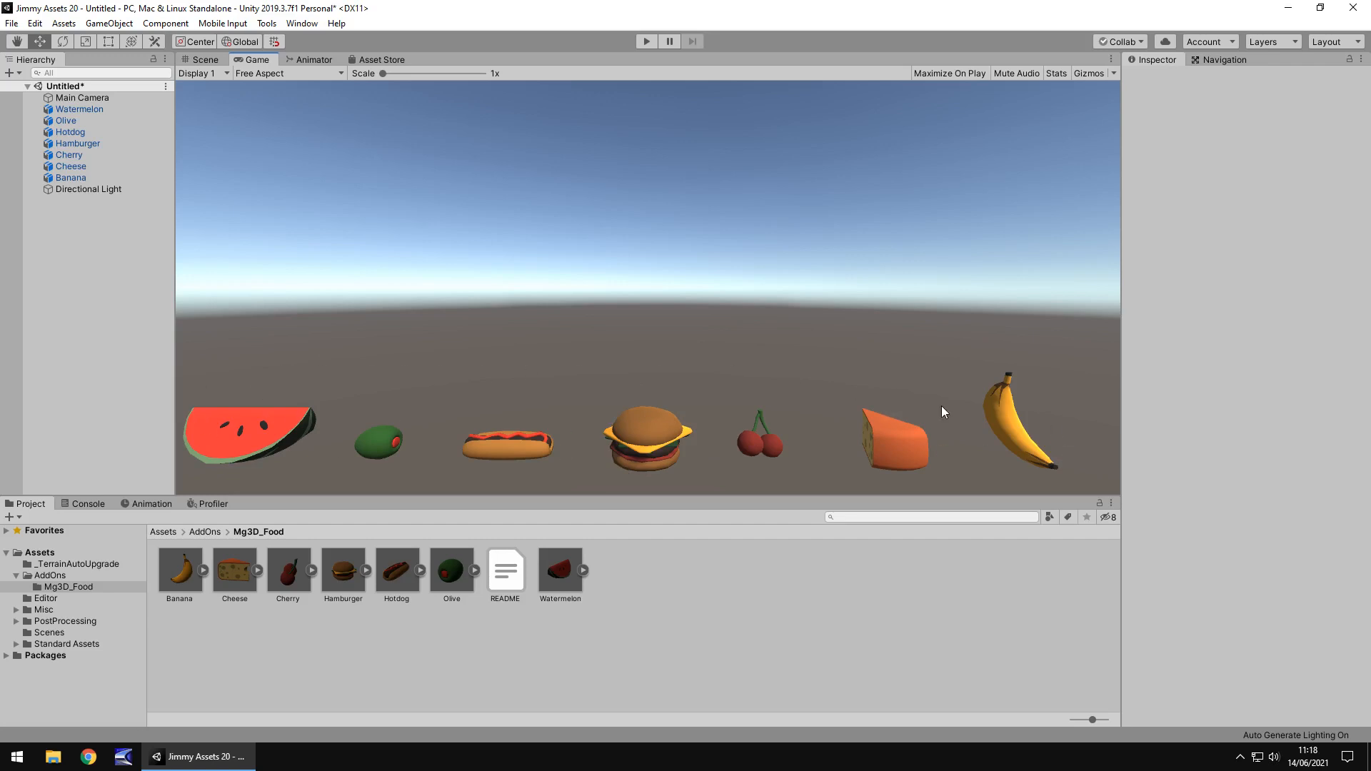
{"action": "mouse_move", "coordinate": [575, 395]}
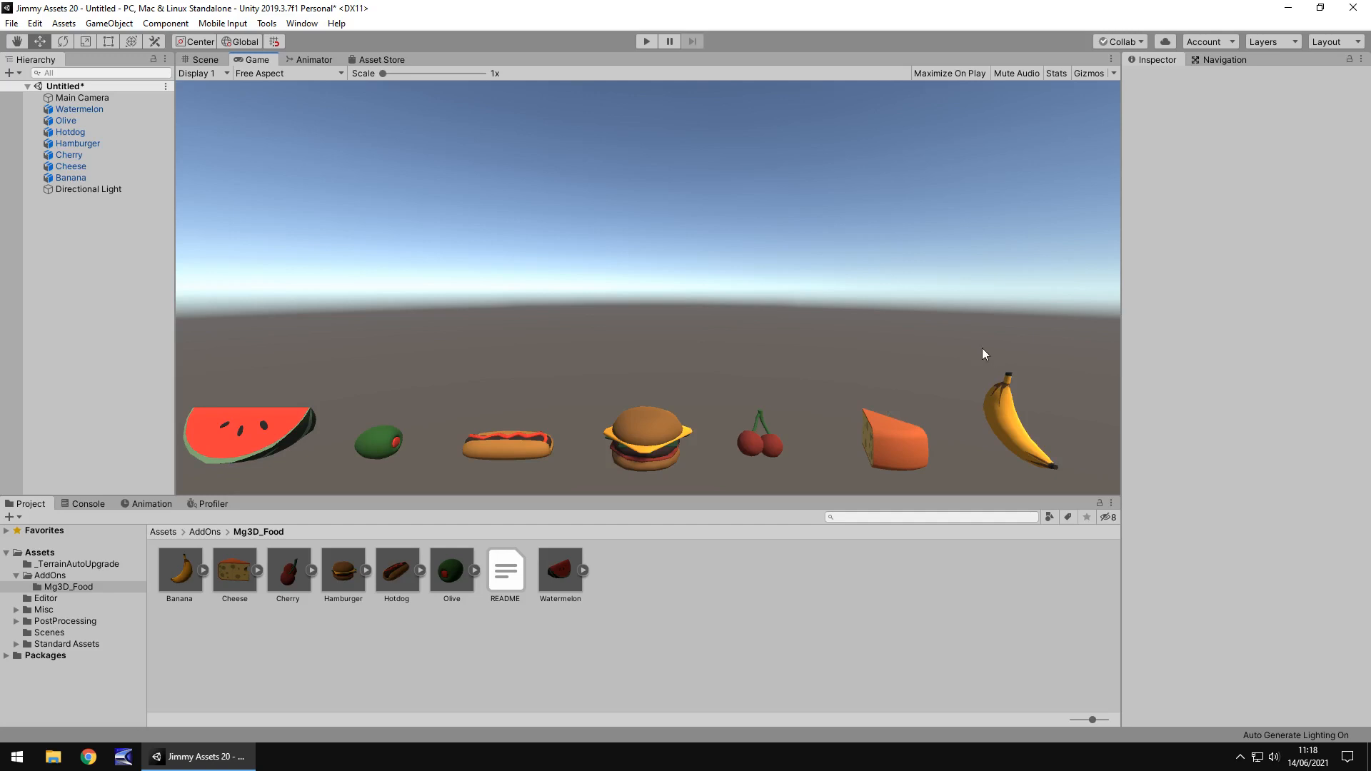
{"action": "mouse_move", "coordinate": [657, 252]}
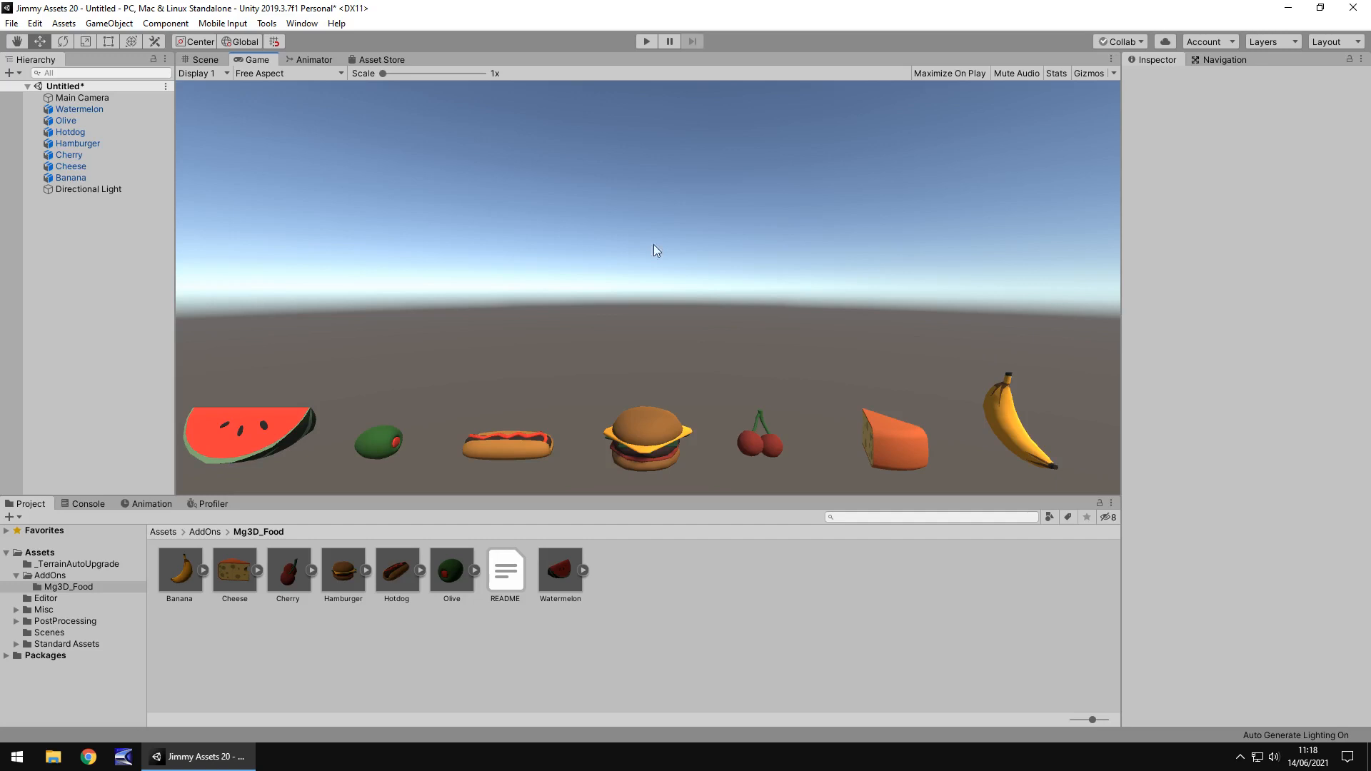
{"action": "left_click", "coordinate": [380, 60]}
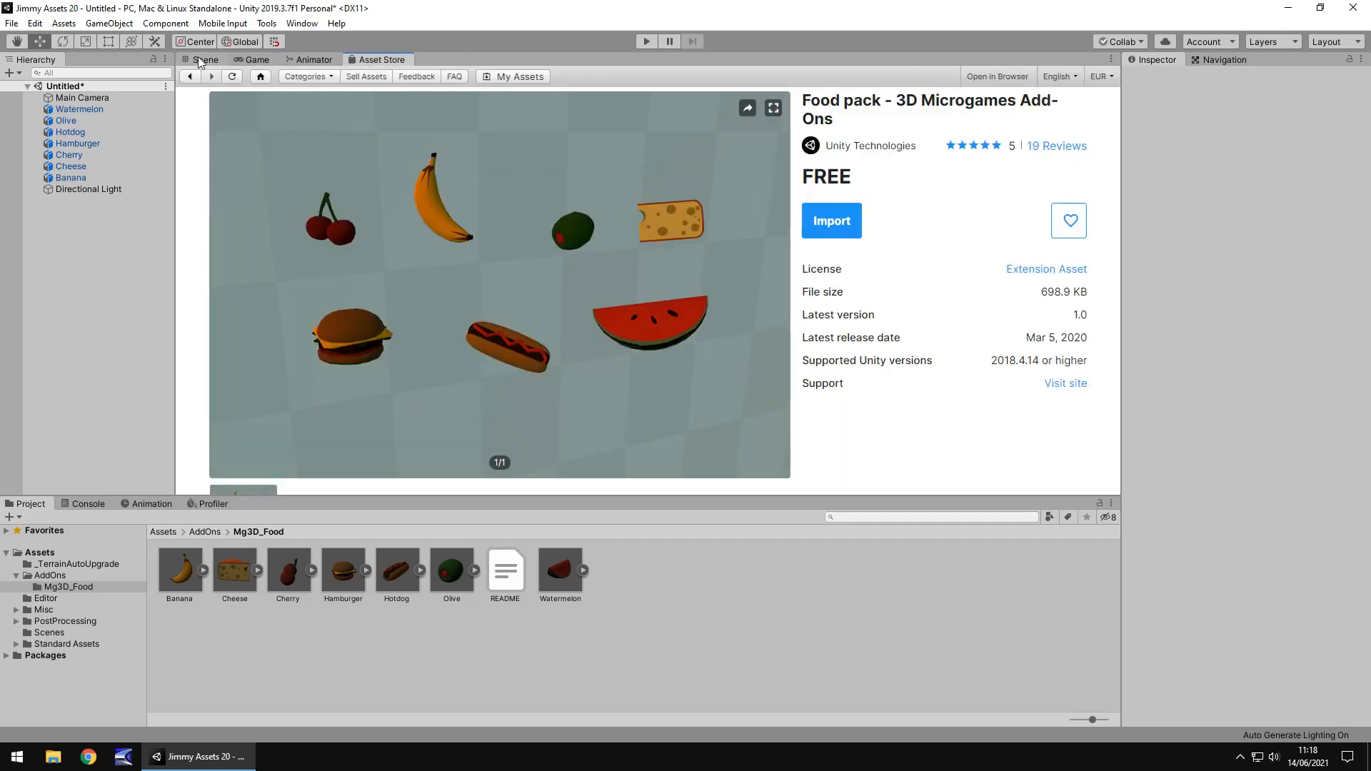
- Return to the Scene view and shift the view along the row of food models
{"action": "left_click", "coordinate": [205, 60]}
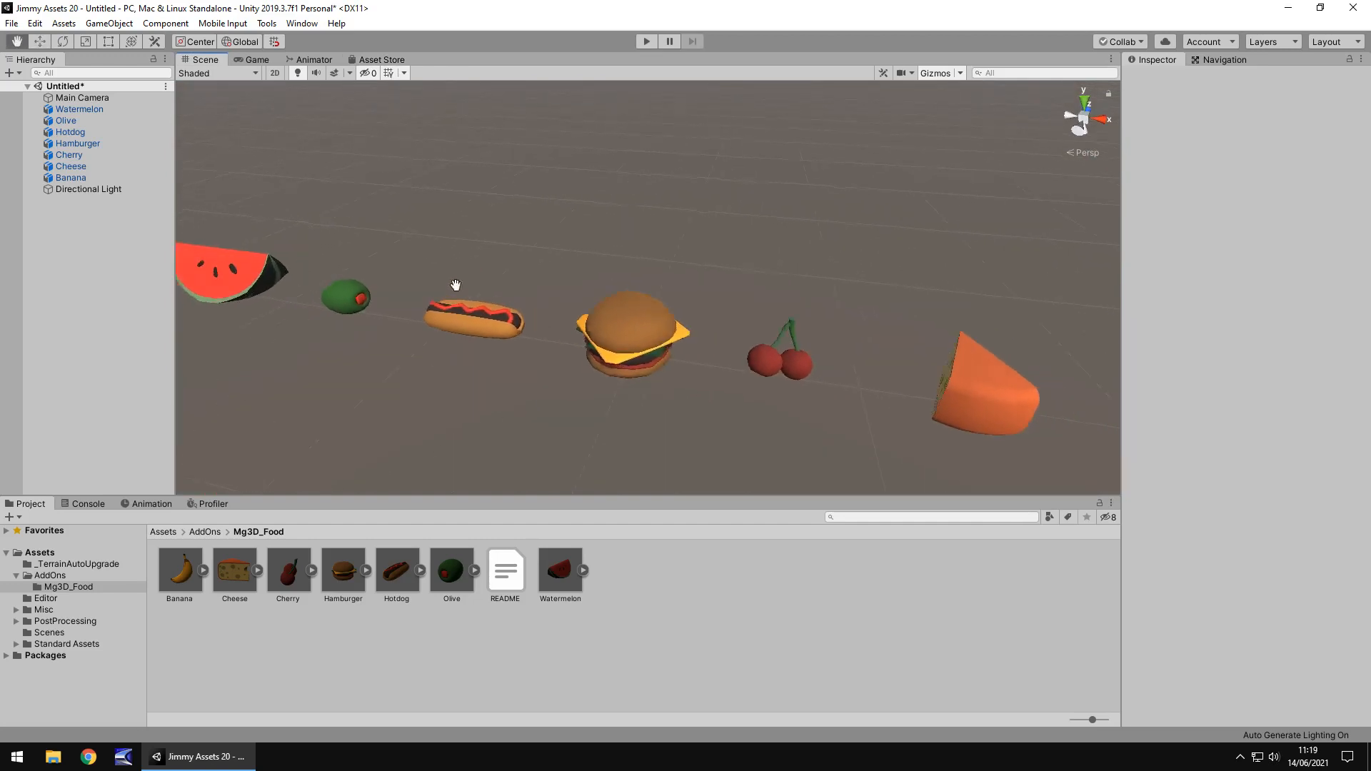
{"action": "left_click_drag", "start_coordinate": [454, 285], "coordinate": [590, 262]}
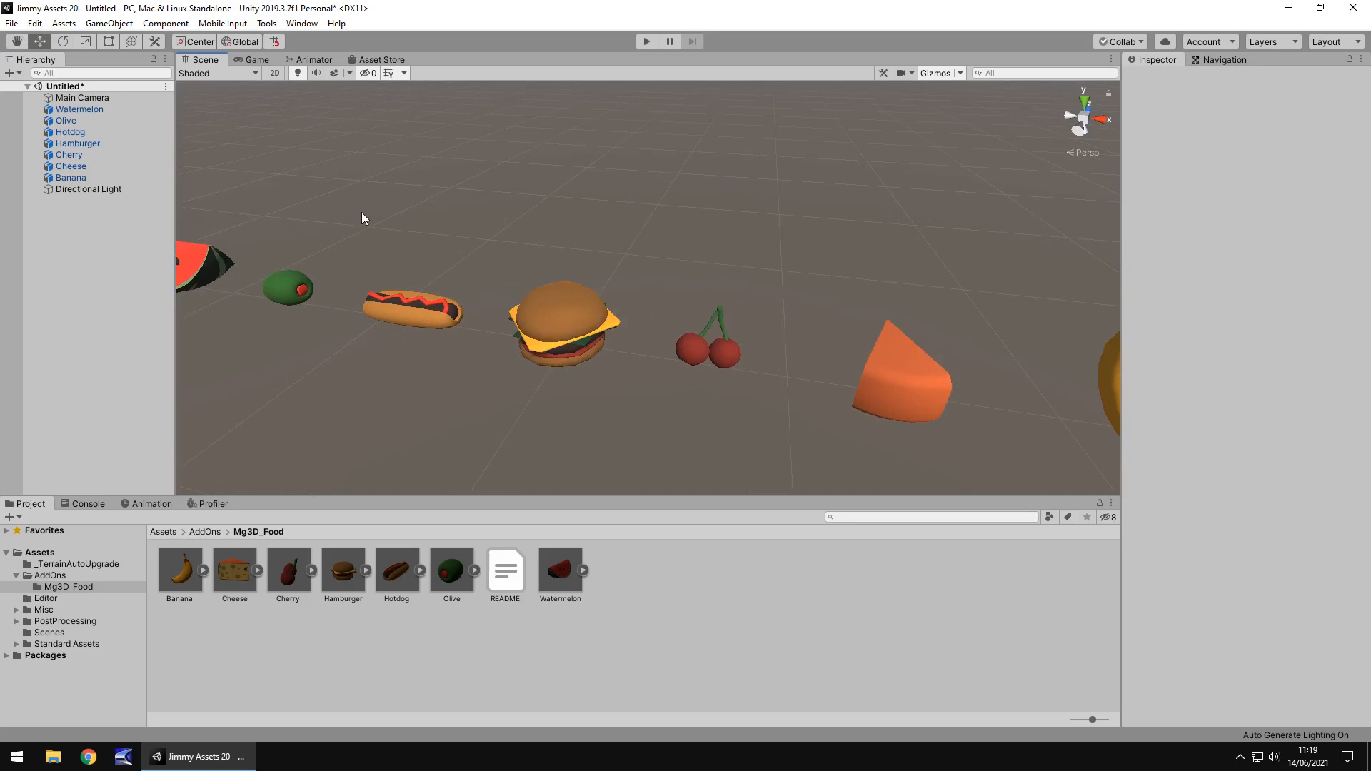
- Show the seven food models as seen by the Main Camera in the Game view
{"action": "left_click", "coordinate": [256, 60]}
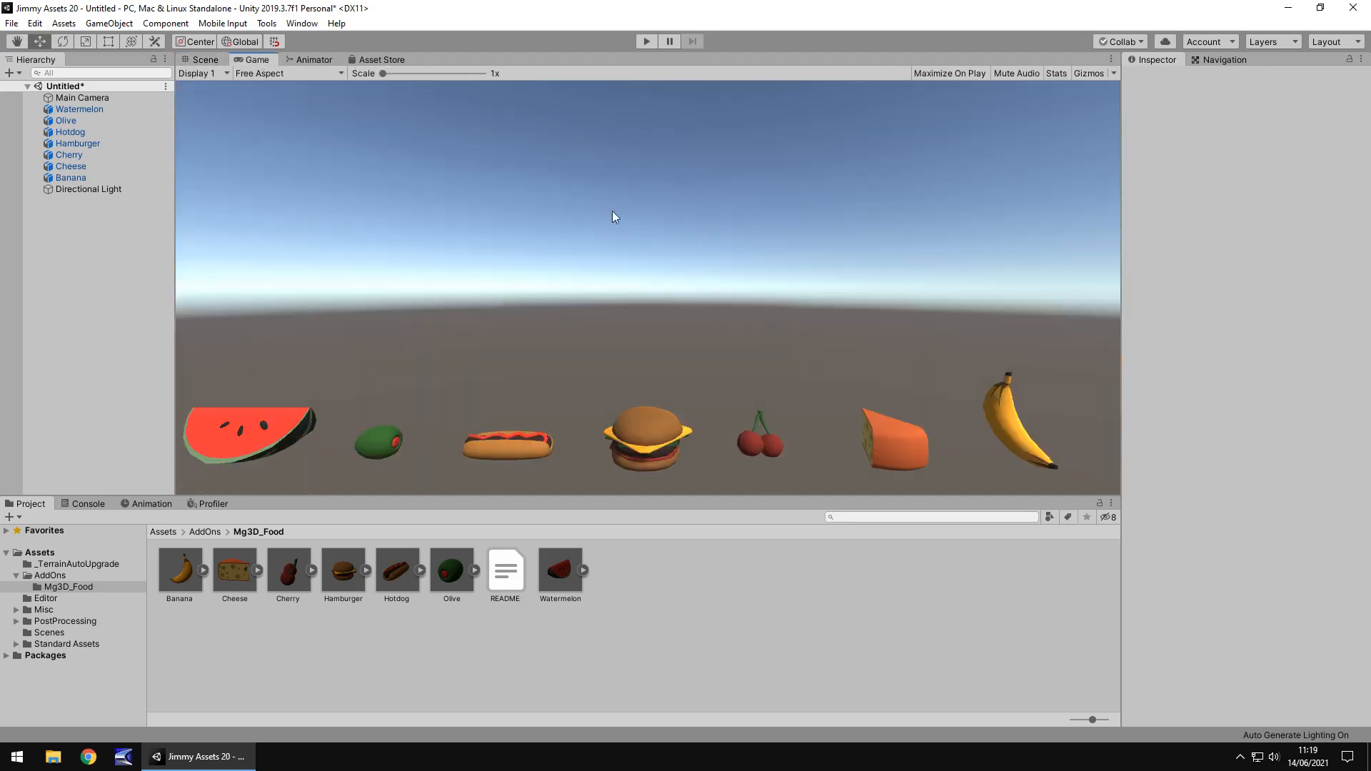
{"action": "mouse_move", "coordinate": [664, 237]}
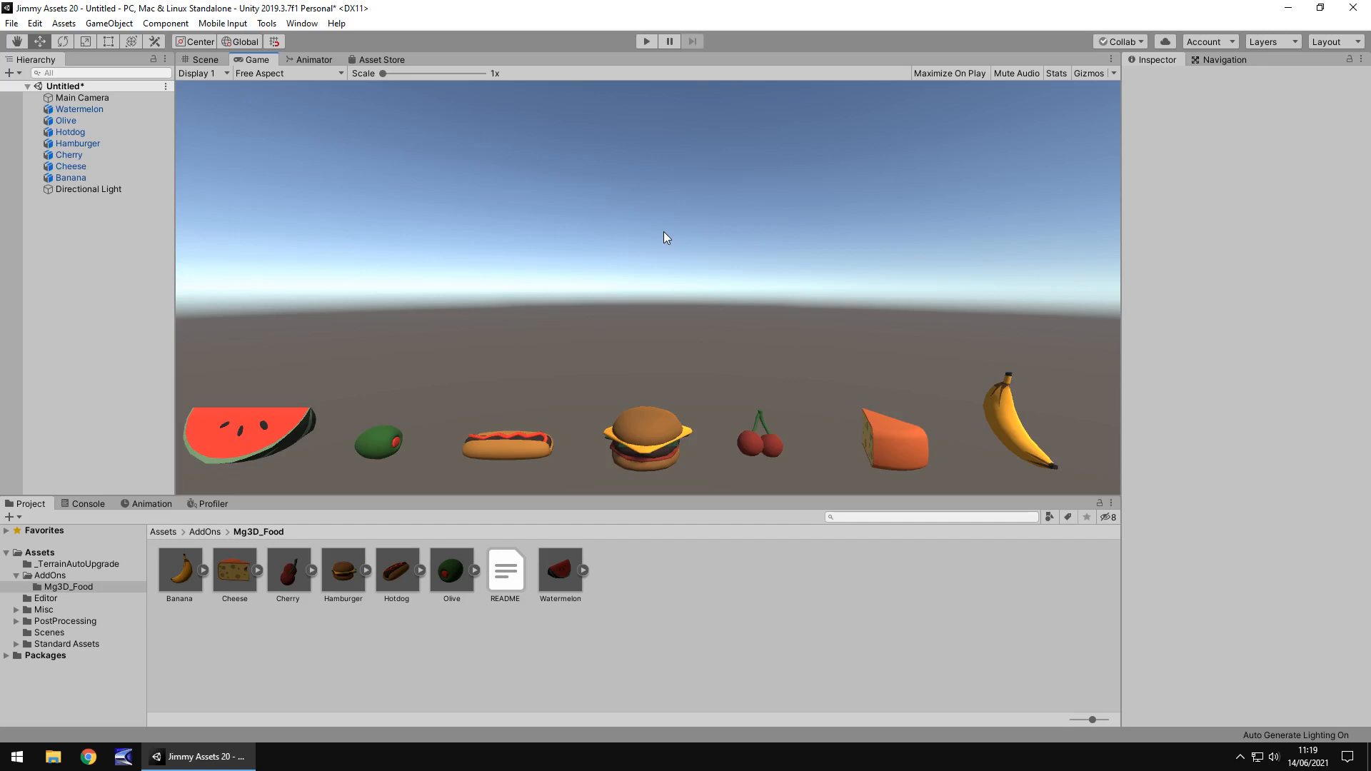
{"action": "mouse_move", "coordinate": [634, 438]}
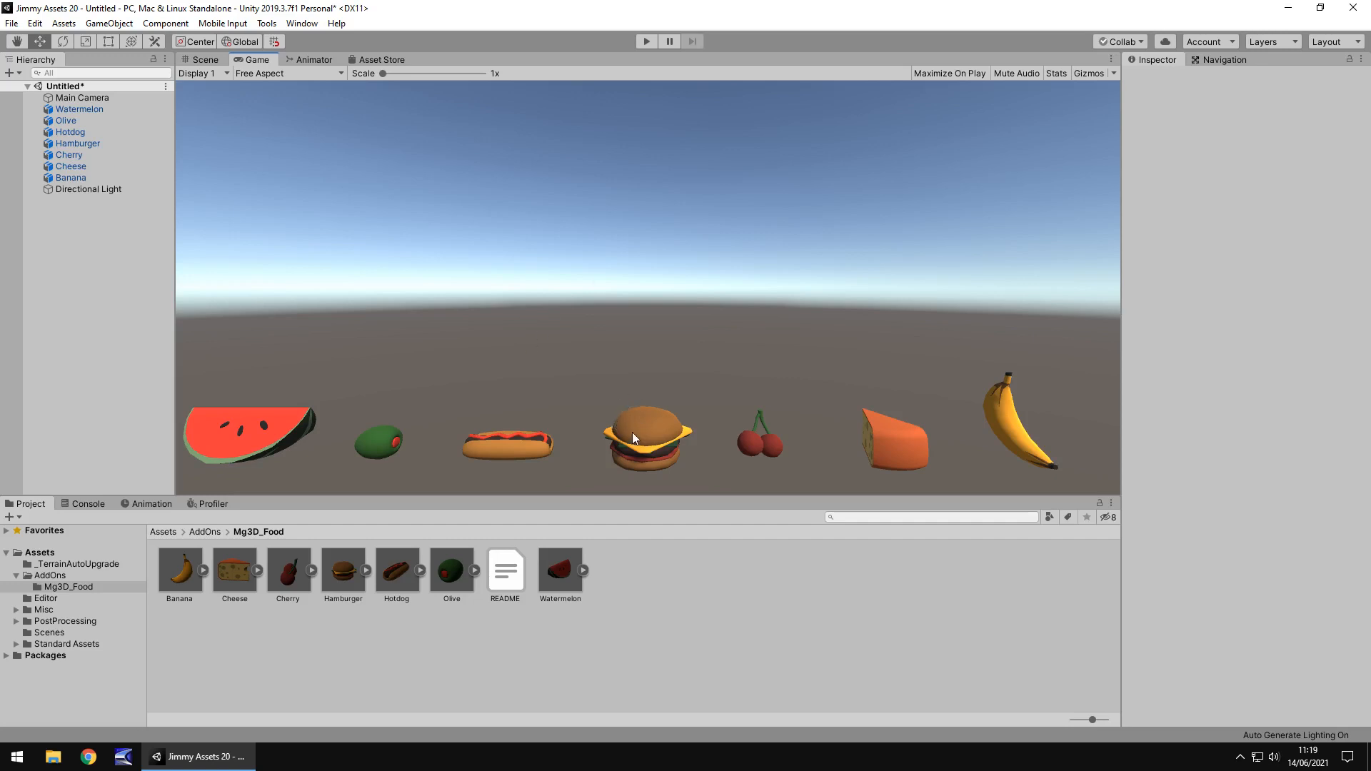
{"action": "mouse_move", "coordinate": [975, 343]}
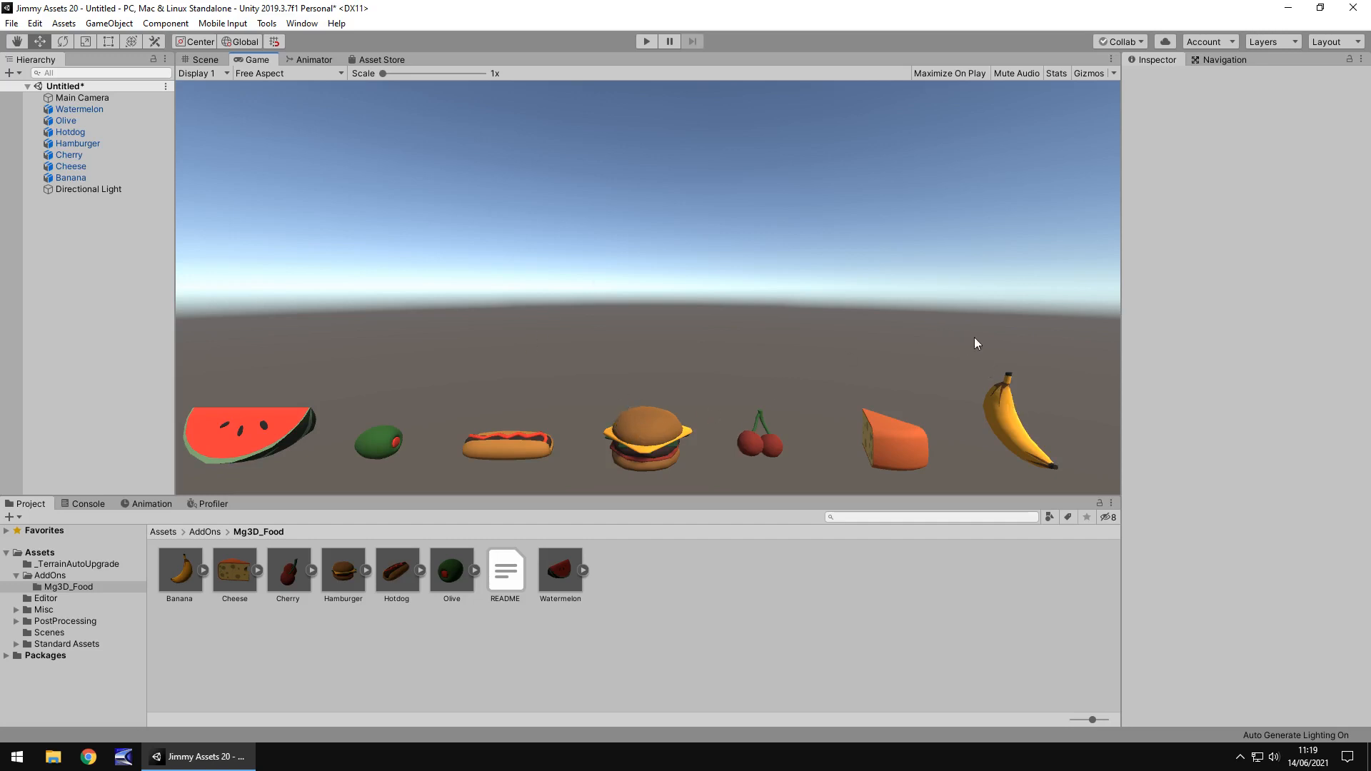
{"action": "mouse_move", "coordinate": [947, 327]}
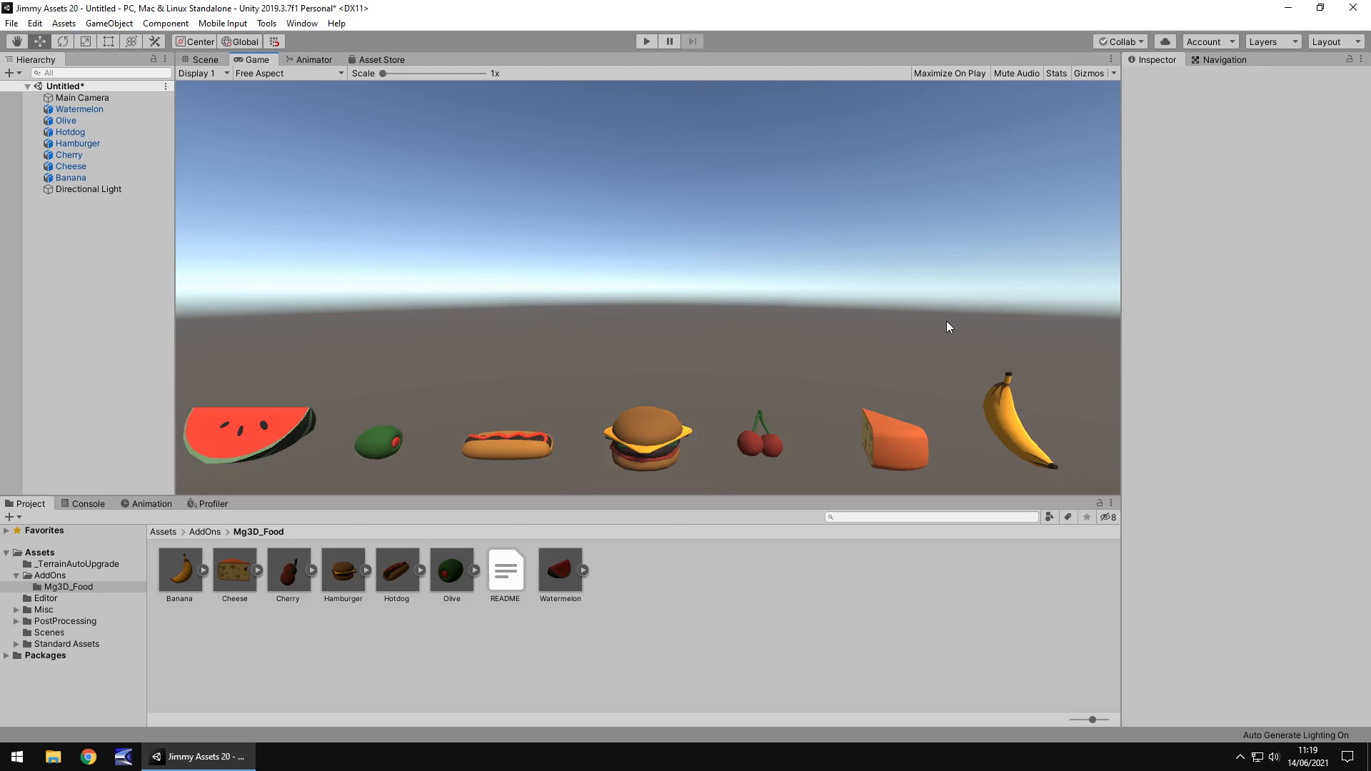
{"action": "mouse_move", "coordinate": [967, 168]}
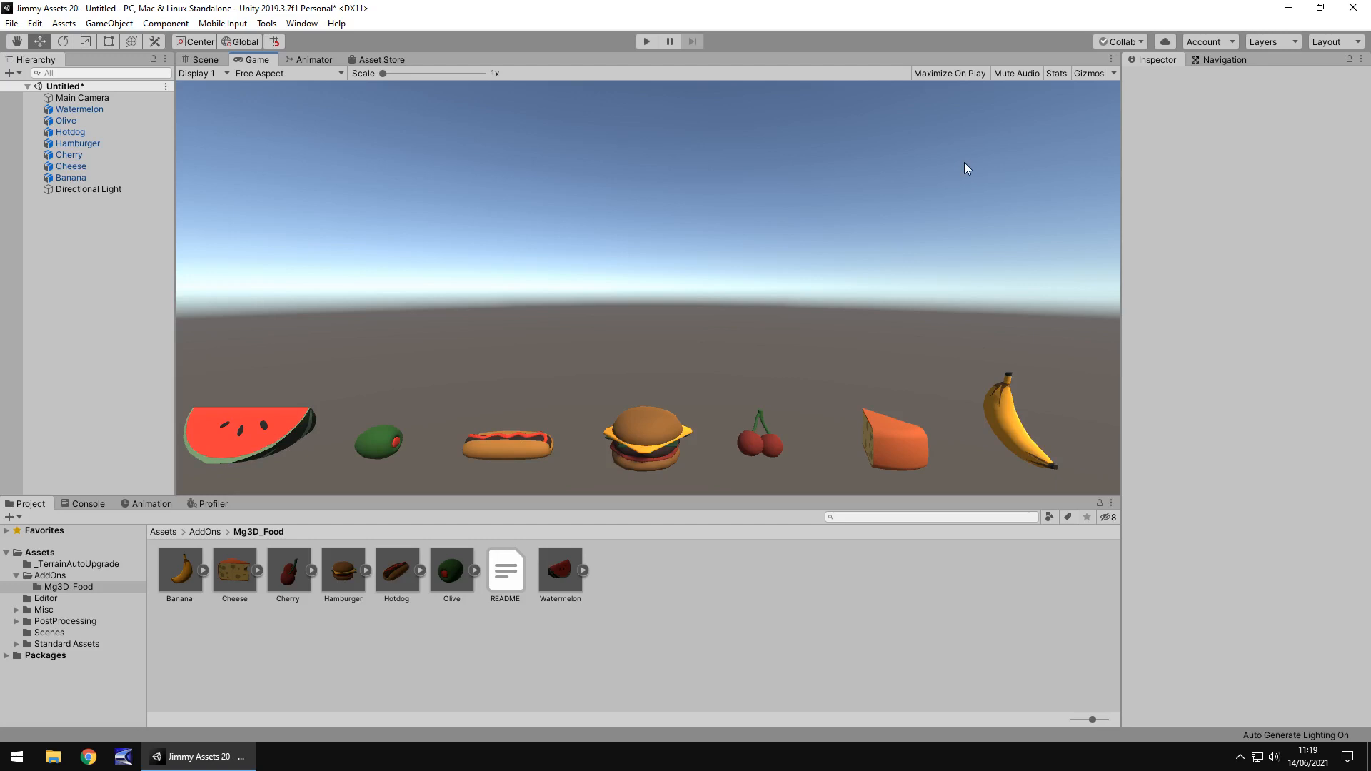
{"action": "mouse_move", "coordinate": [967, 162]}
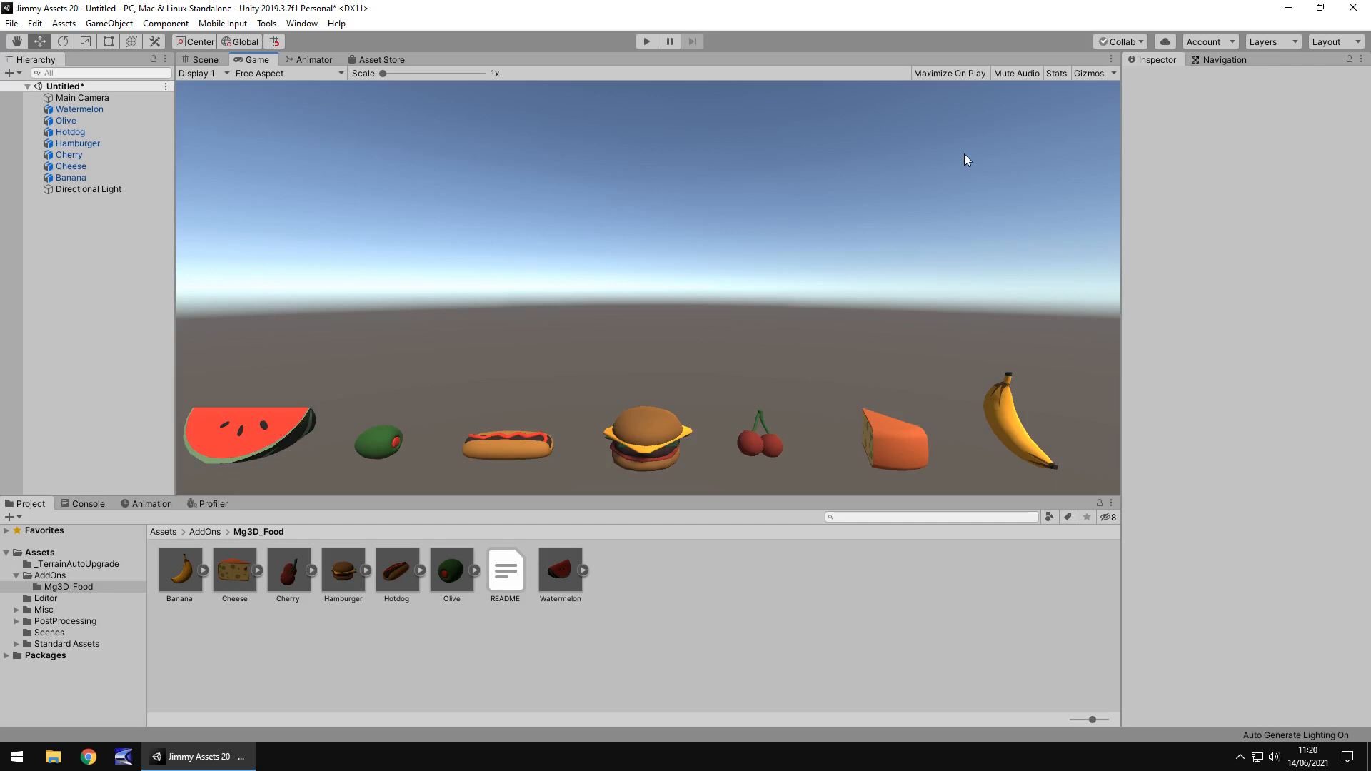
{"action": "mouse_move", "coordinate": [967, 131]}
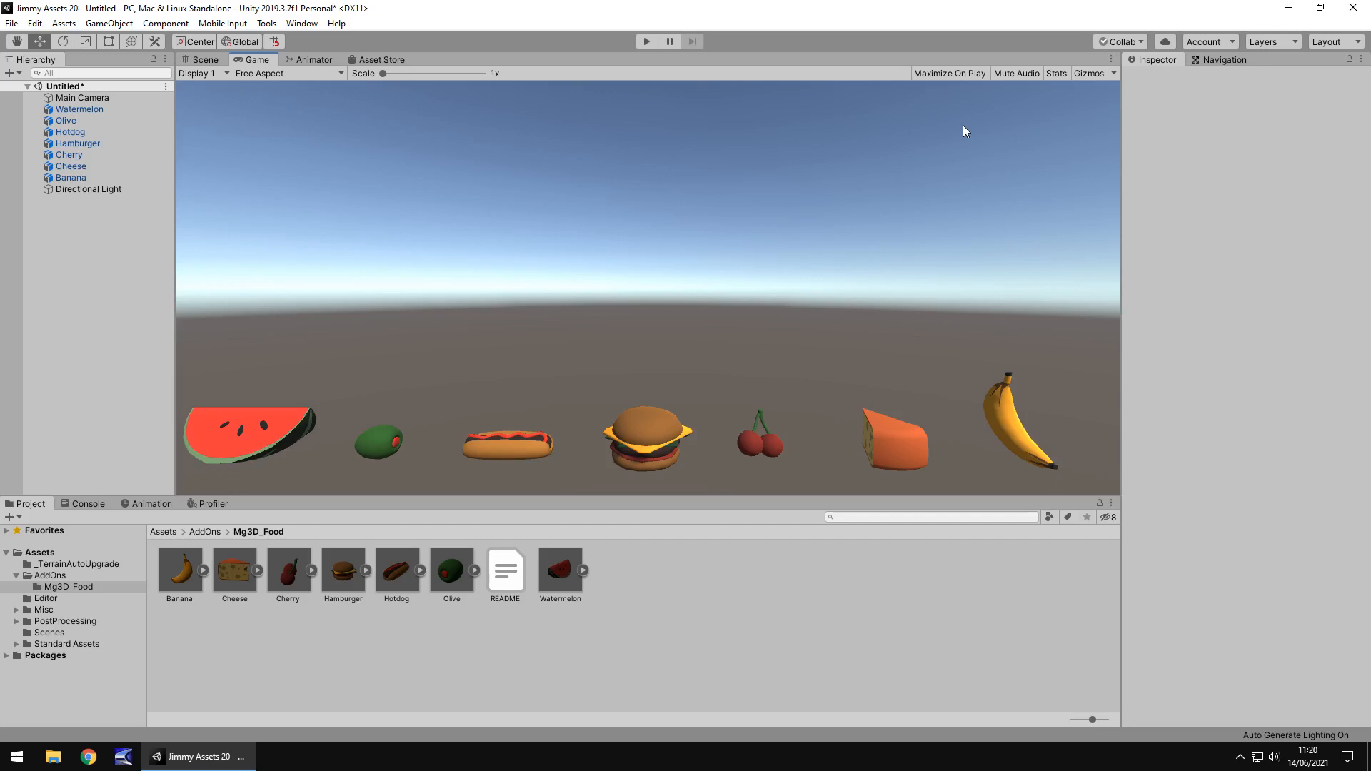
- Return to the Food pack store page showing its free offer and details
{"action": "left_click", "coordinate": [382, 60]}
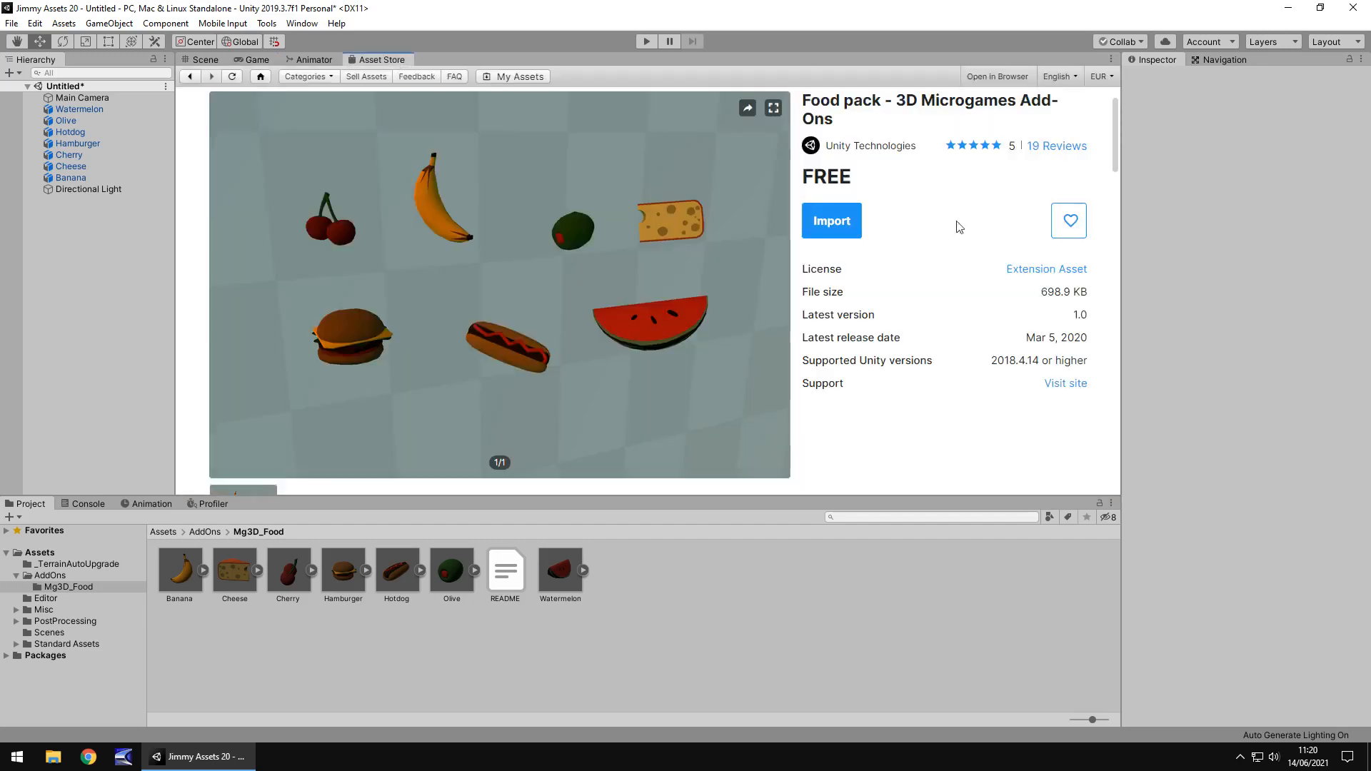
{"action": "mouse_move", "coordinate": [893, 179]}
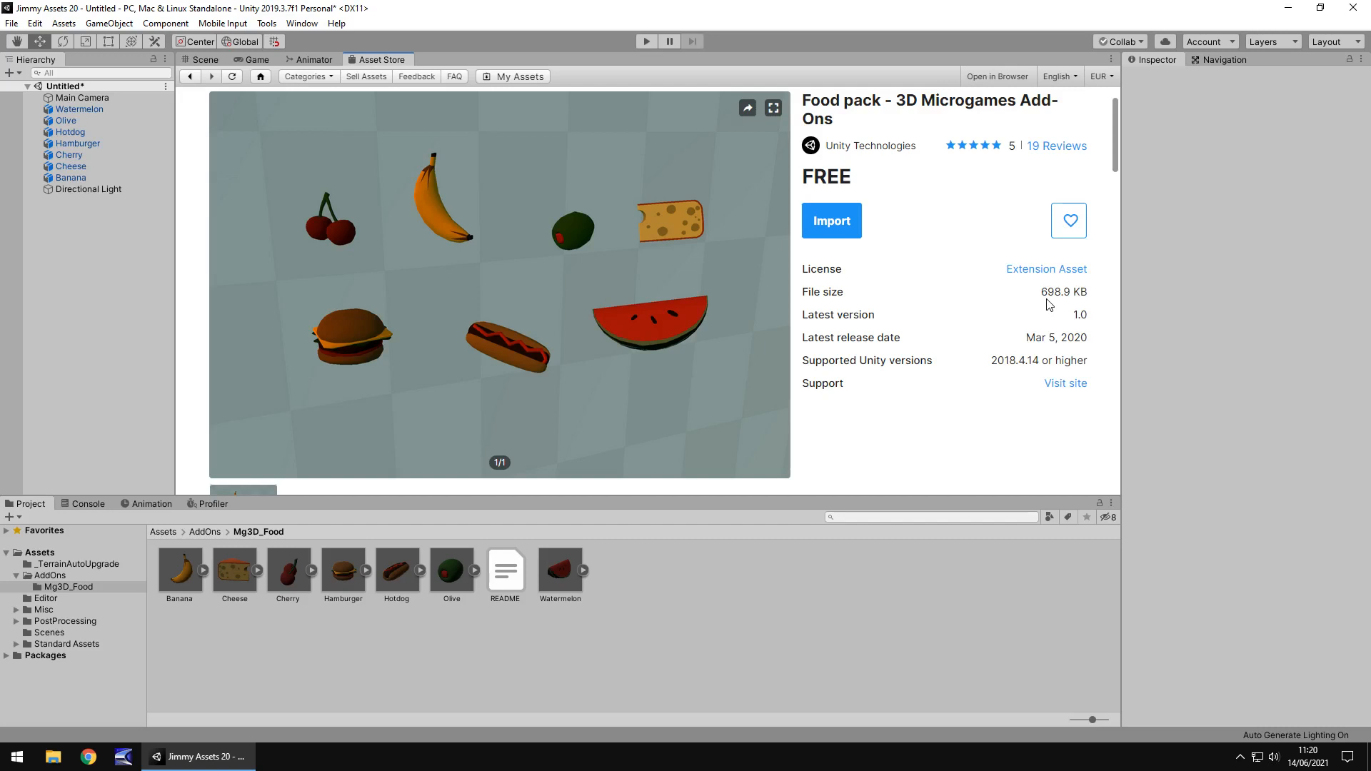
{"action": "mouse_move", "coordinate": [1035, 310]}
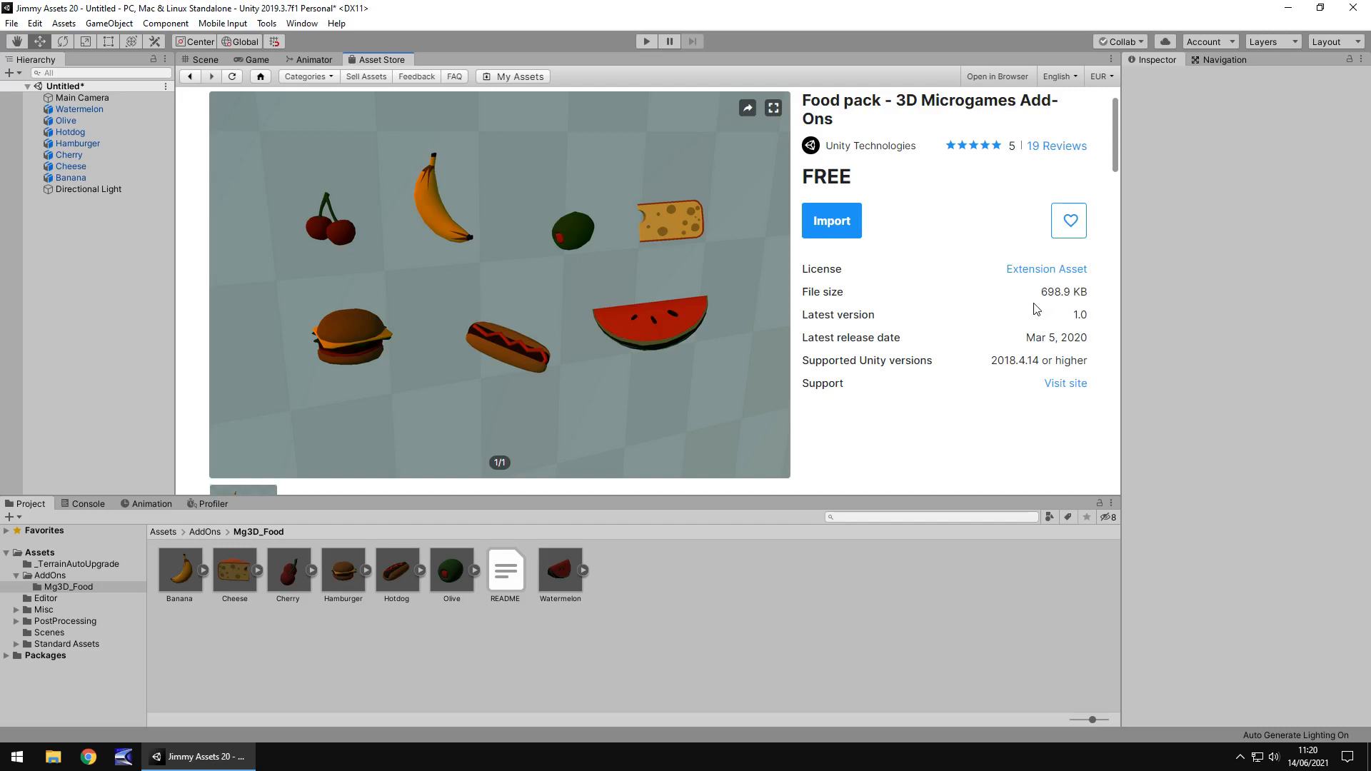
{"action": "mouse_move", "coordinate": [1004, 312]}
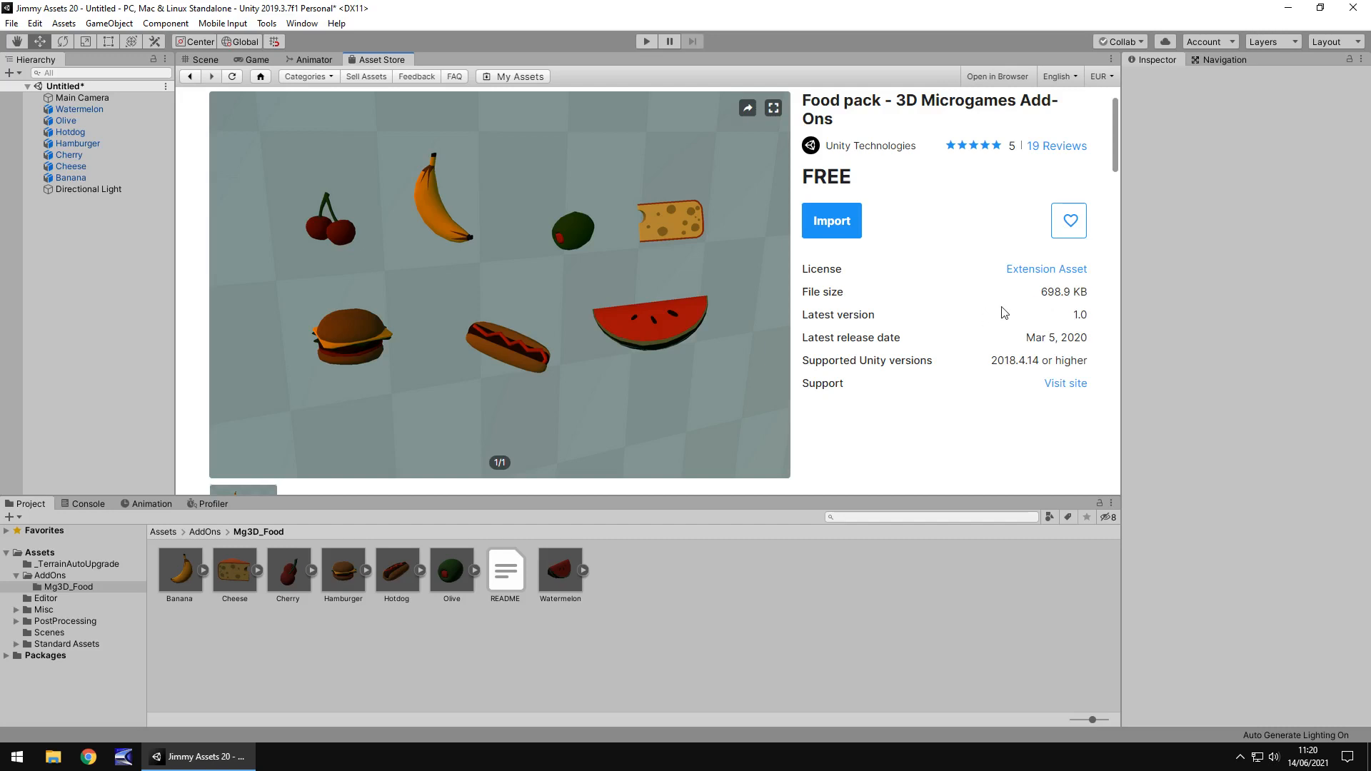